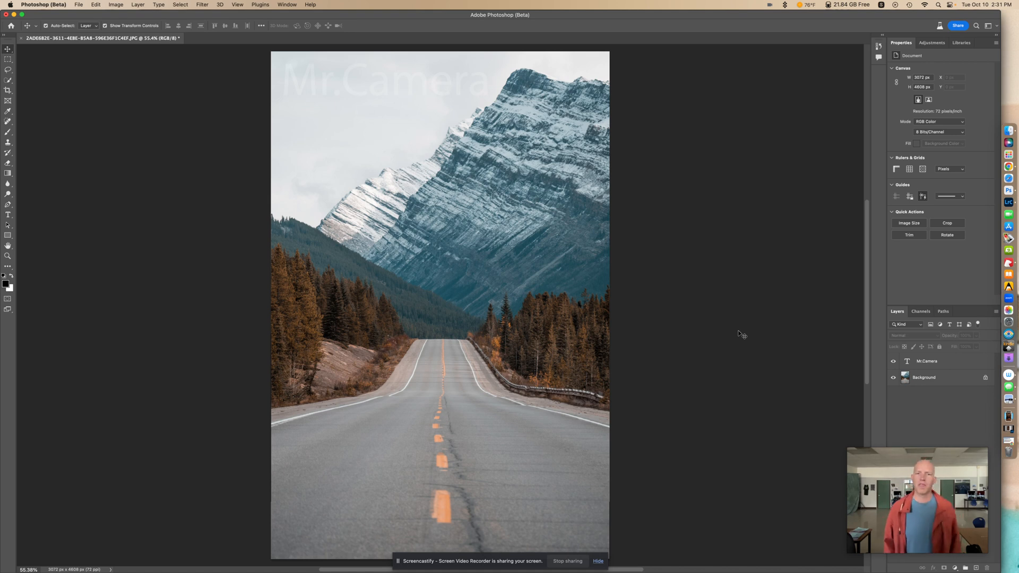
mouse_move(643, 264)
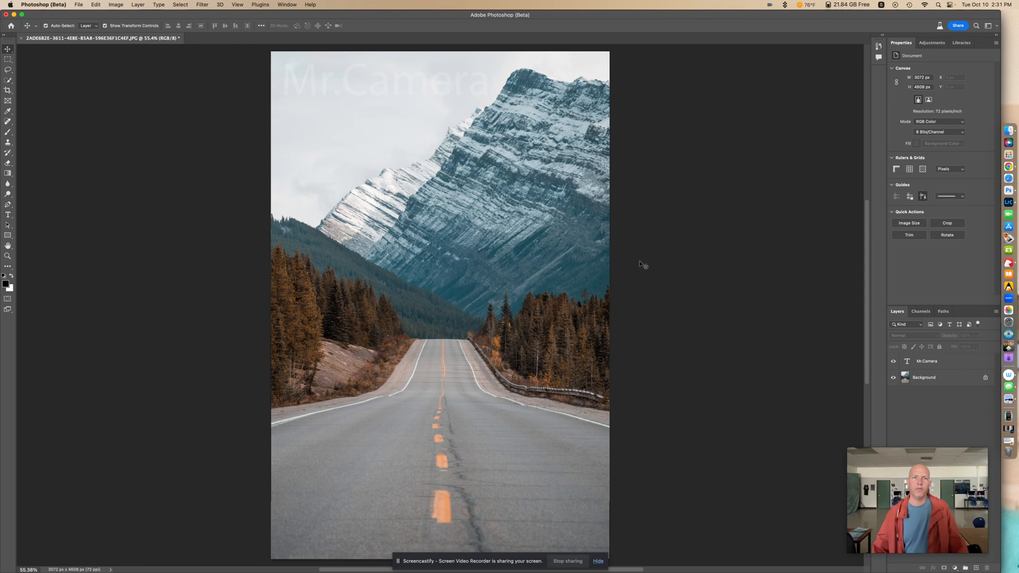
mouse_move(1009, 153)
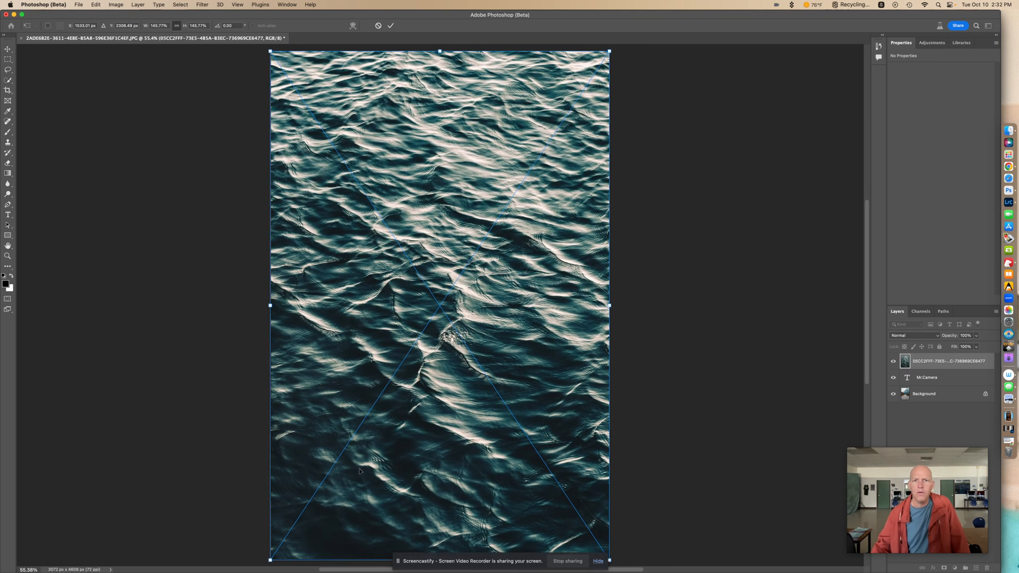
mouse_move(737, 261)
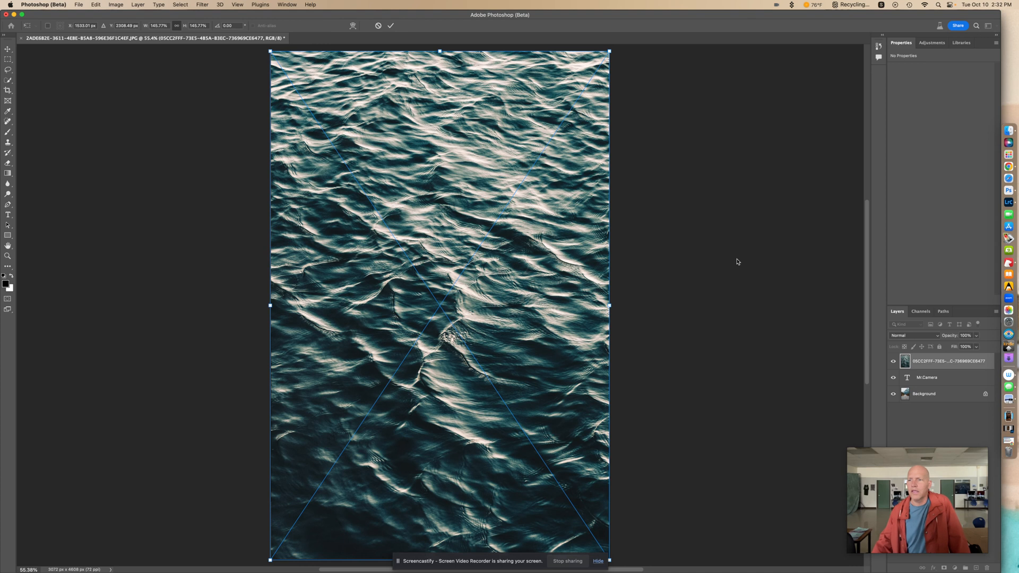
mouse_move(767, 361)
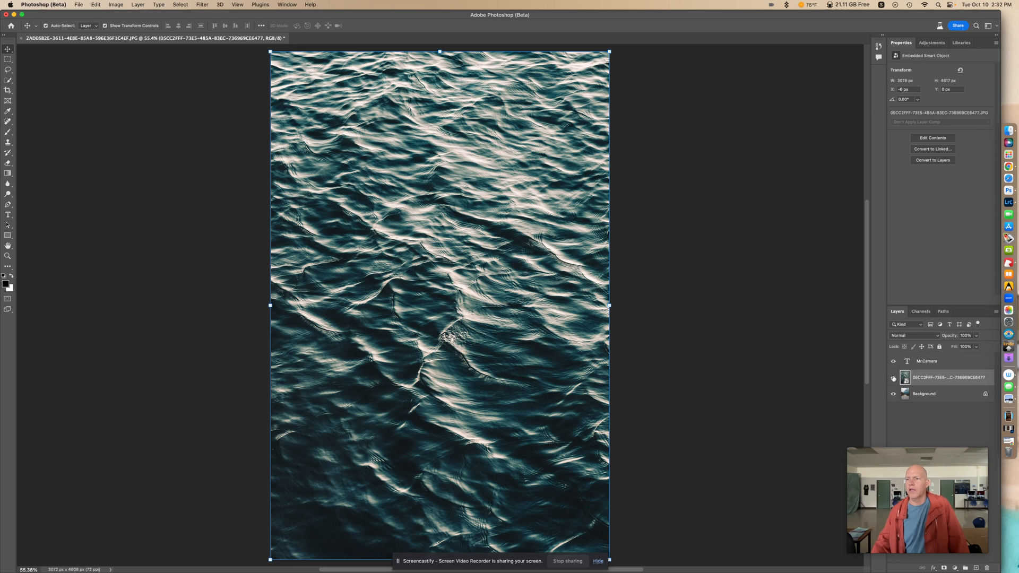
mouse_move(893, 377)
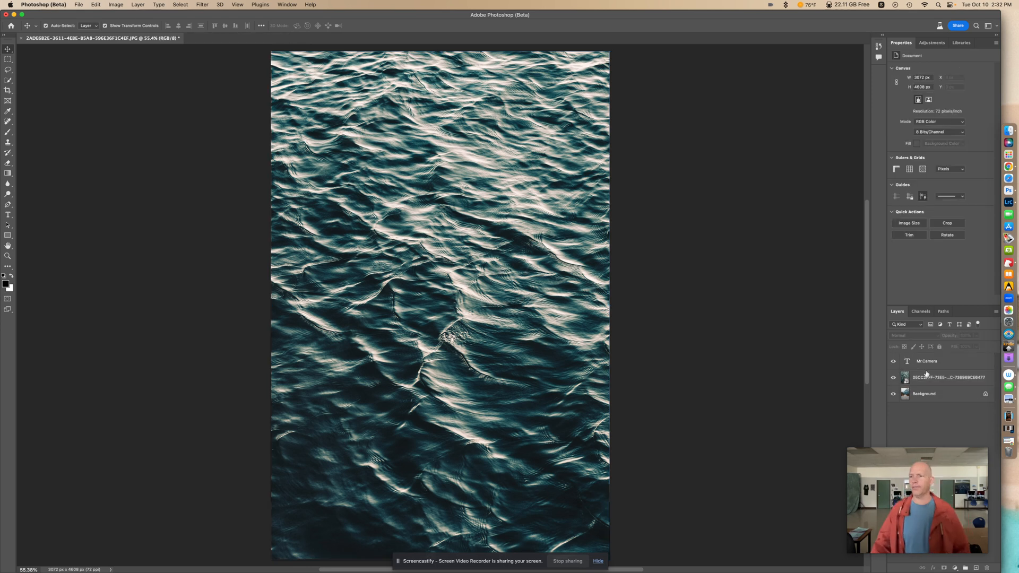
- Add a layer mask to the water texture layer and pick the Brush tool to paint it
click(949, 376)
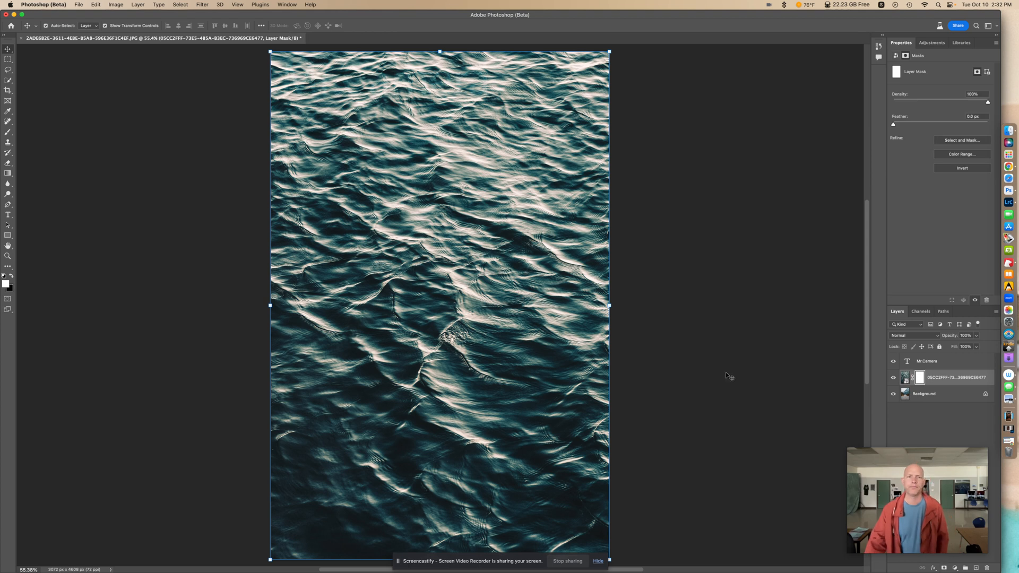
mouse_move(76, 219)
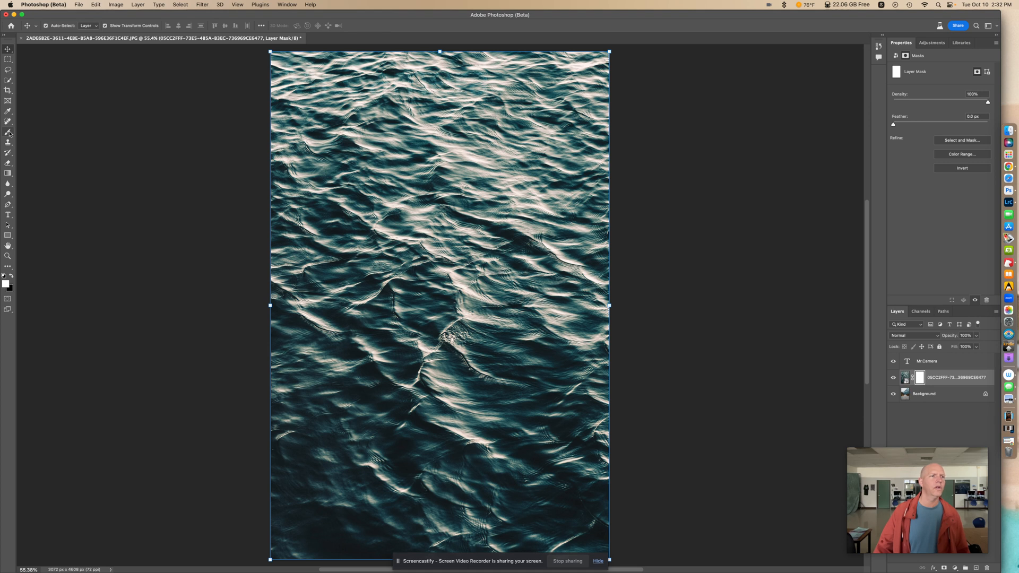
click(8, 131)
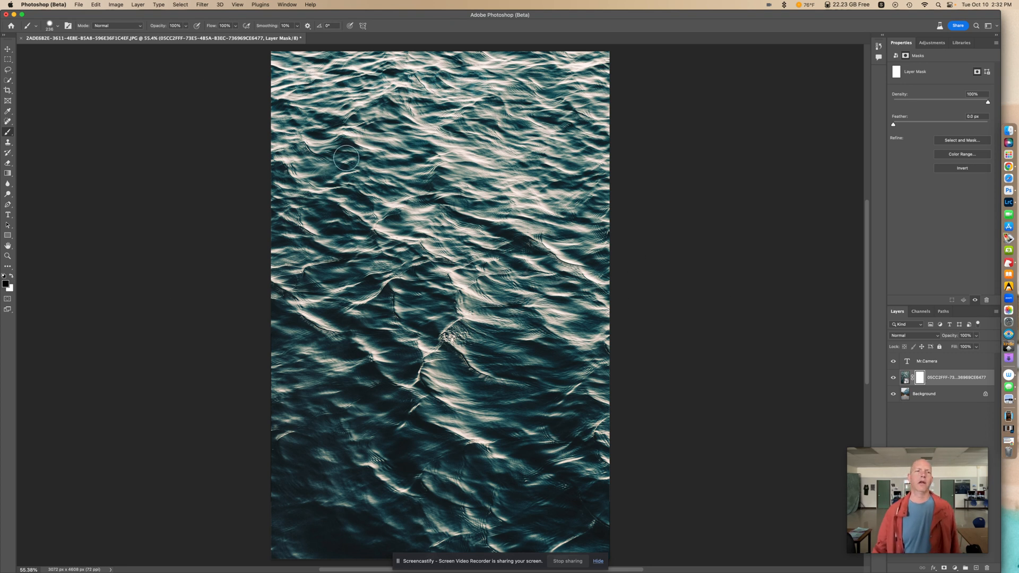
mouse_move(293, 76)
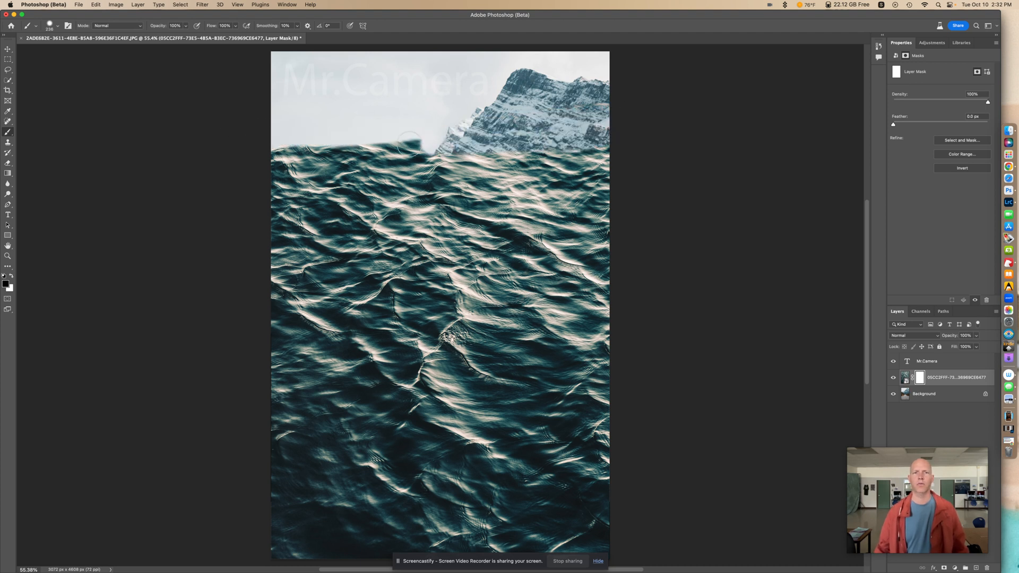
- Paint black on the mask to hide the water over the upper scene
drag(409, 140, 374, 161)
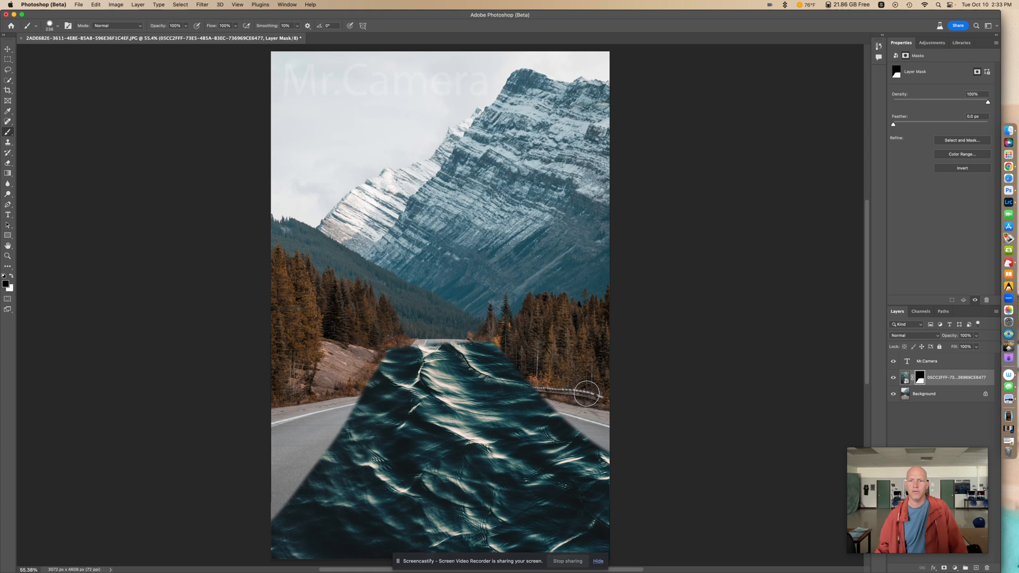
mouse_move(490, 333)
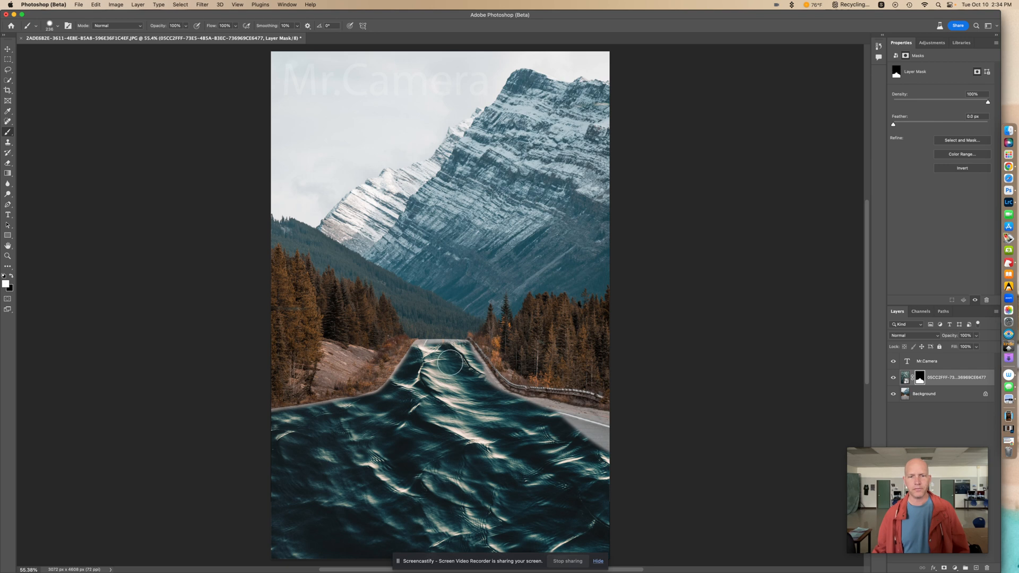
mouse_move(429, 354)
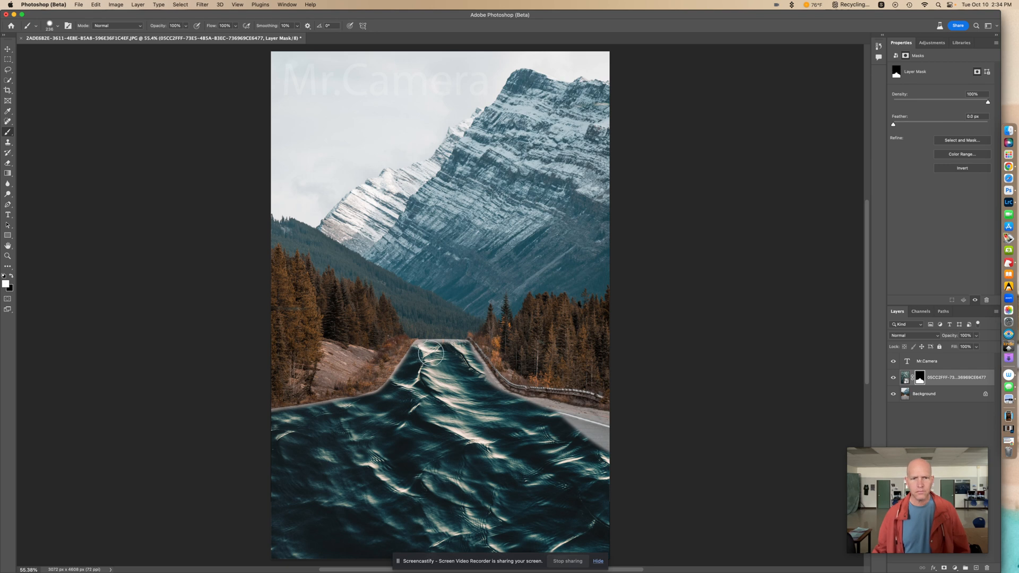
mouse_move(484, 393)
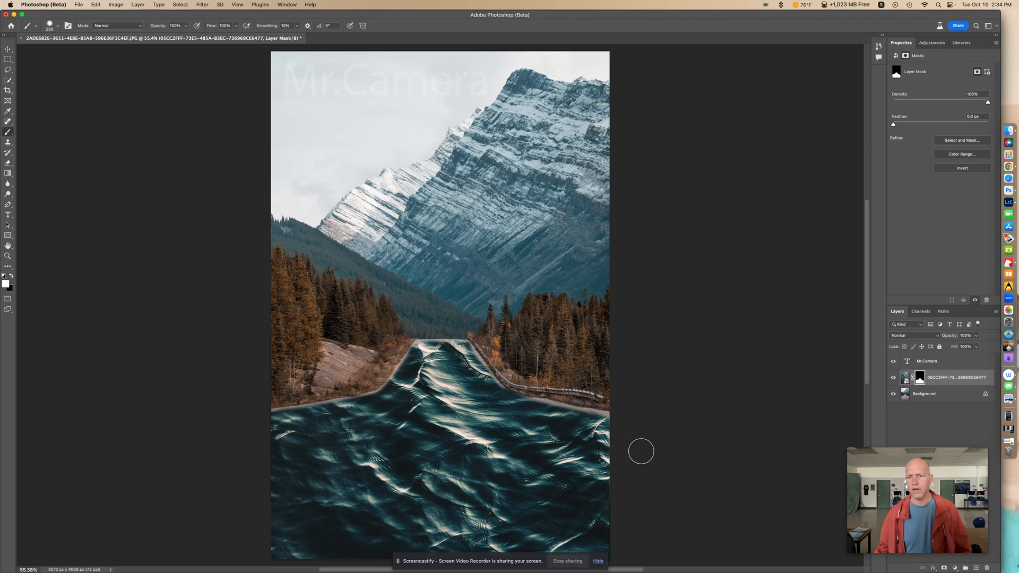
mouse_move(495, 409)
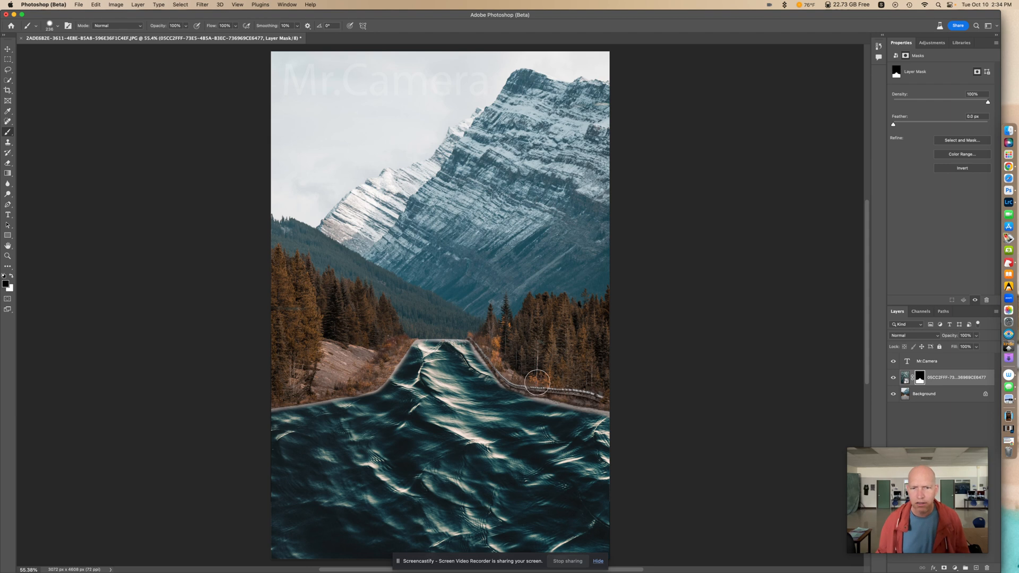
mouse_move(523, 380)
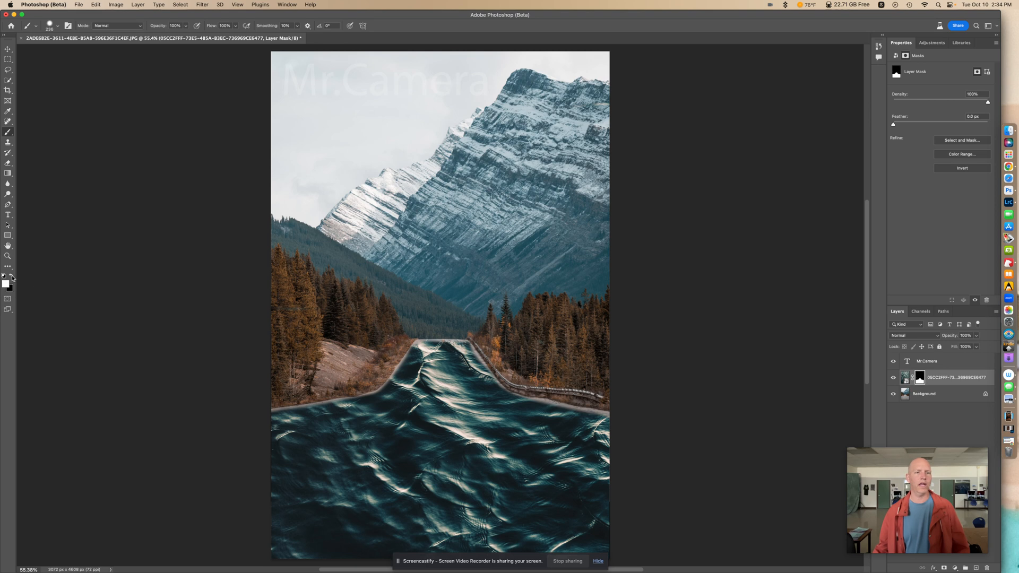
mouse_move(584, 421)
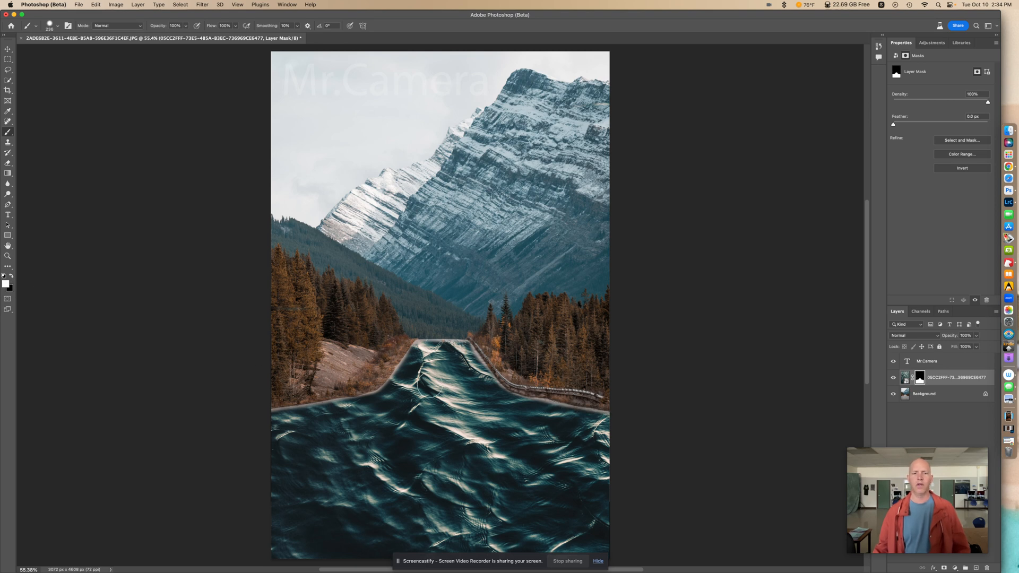
mouse_move(89, 273)
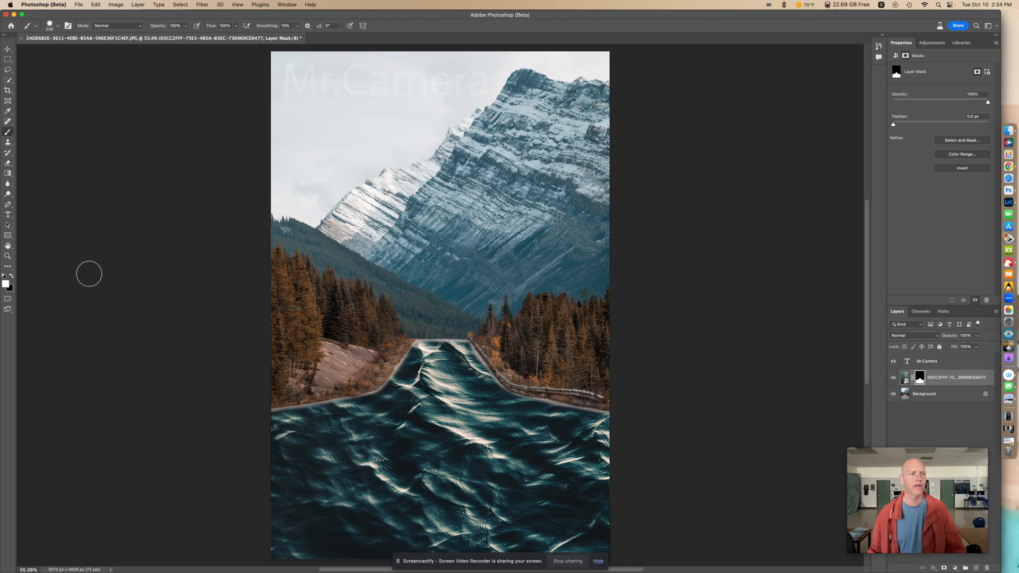
mouse_move(11, 279)
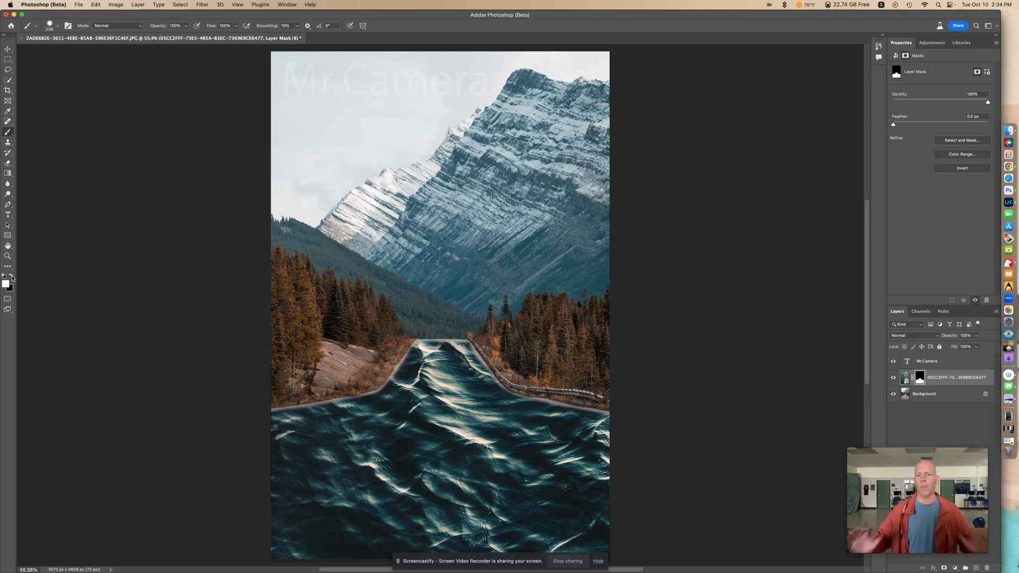
mouse_move(5, 276)
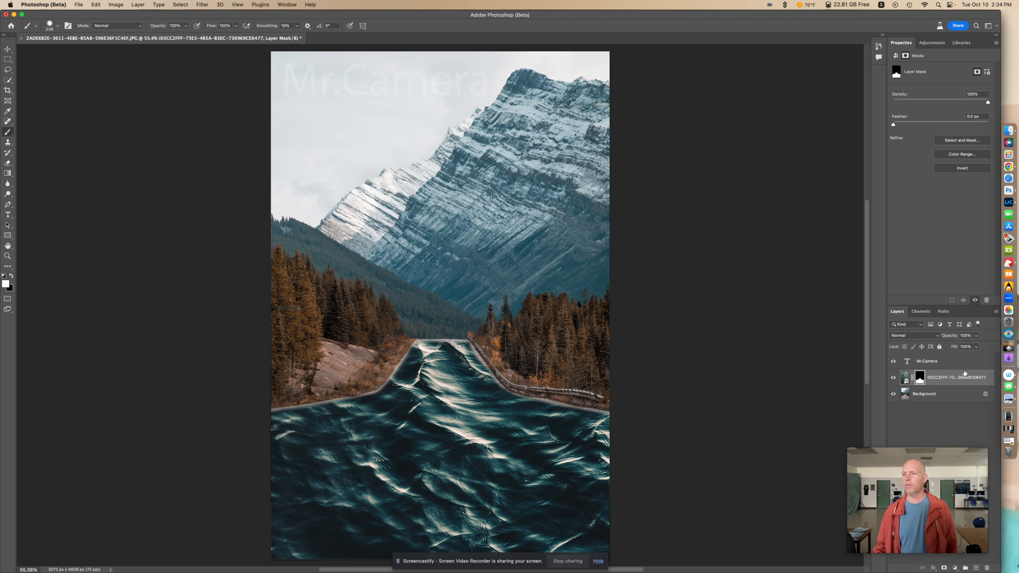
- Set the water texture layer's blend mode to Overlay
click(904, 377)
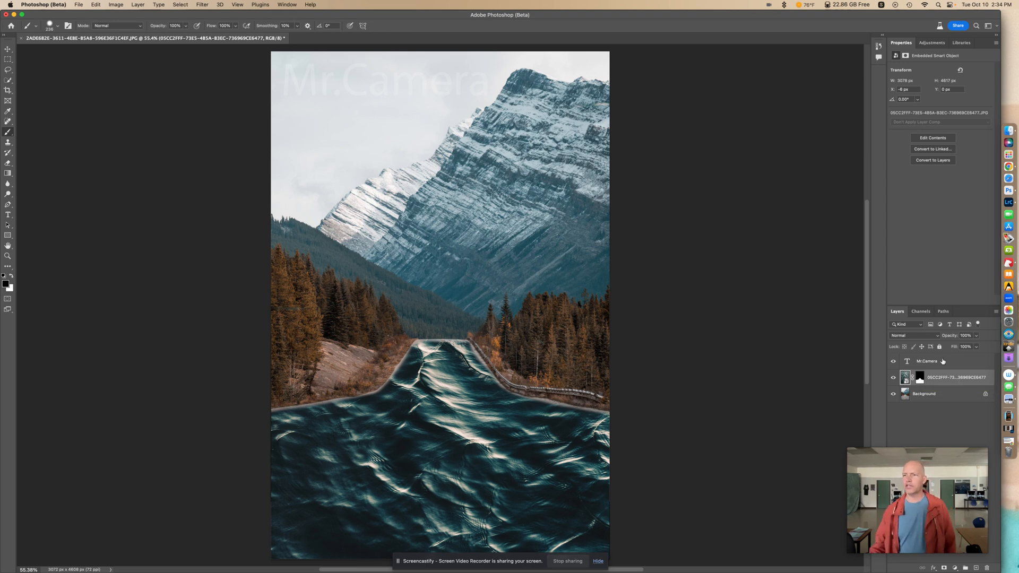
mouse_move(952, 394)
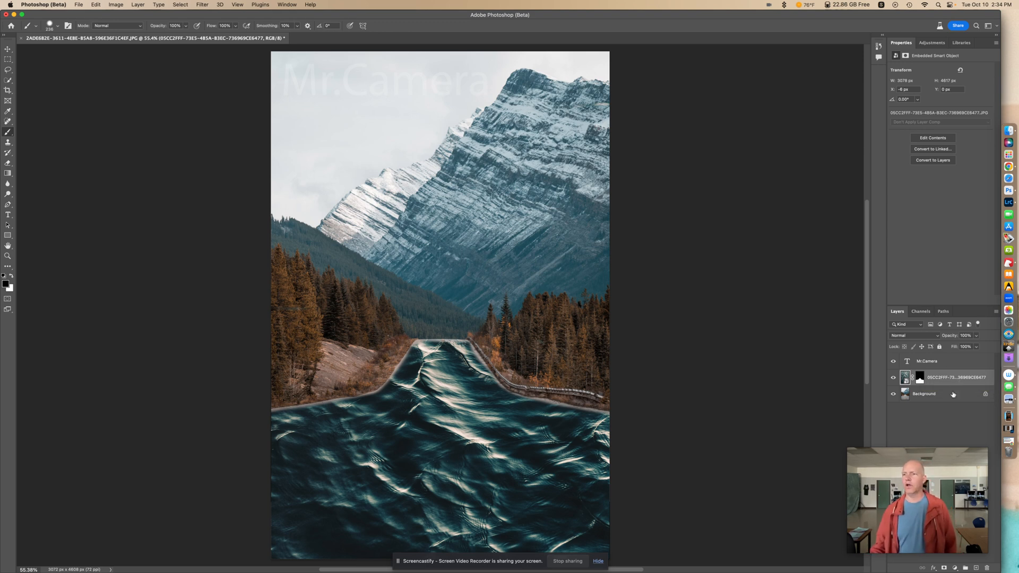
click(912, 336)
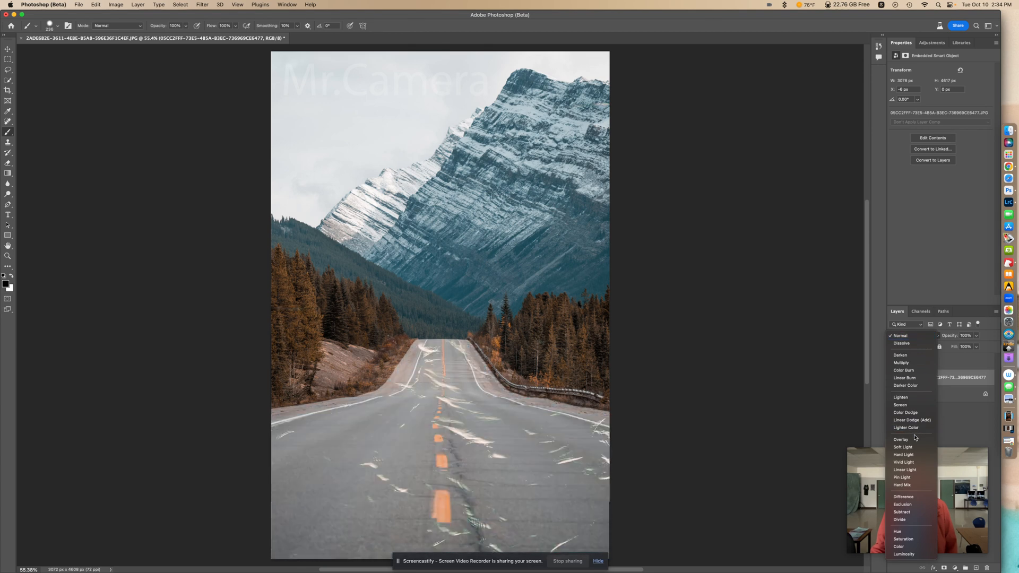
click(901, 440)
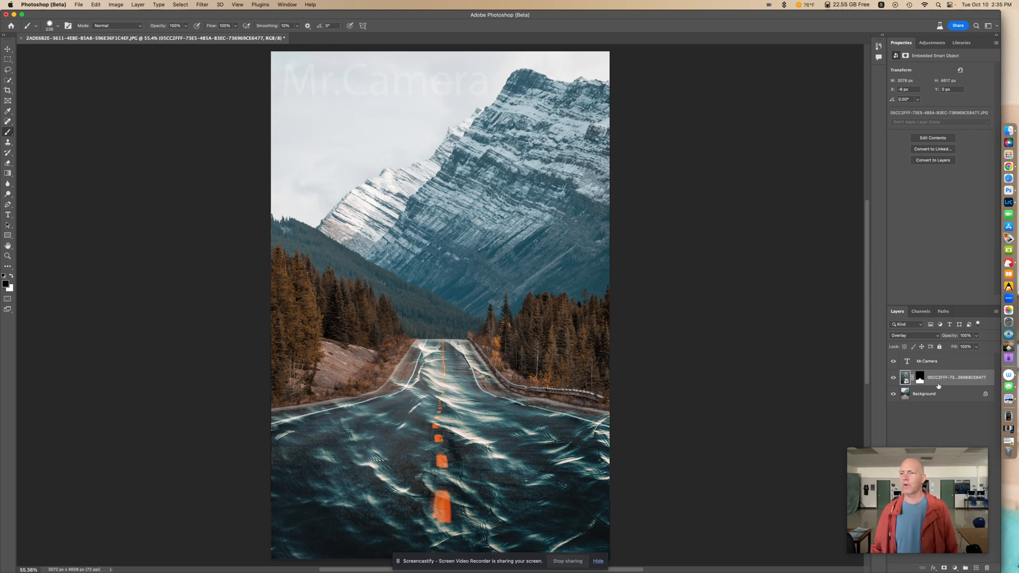
- Duplicate the Background photo layer to create Background copy
click(923, 394)
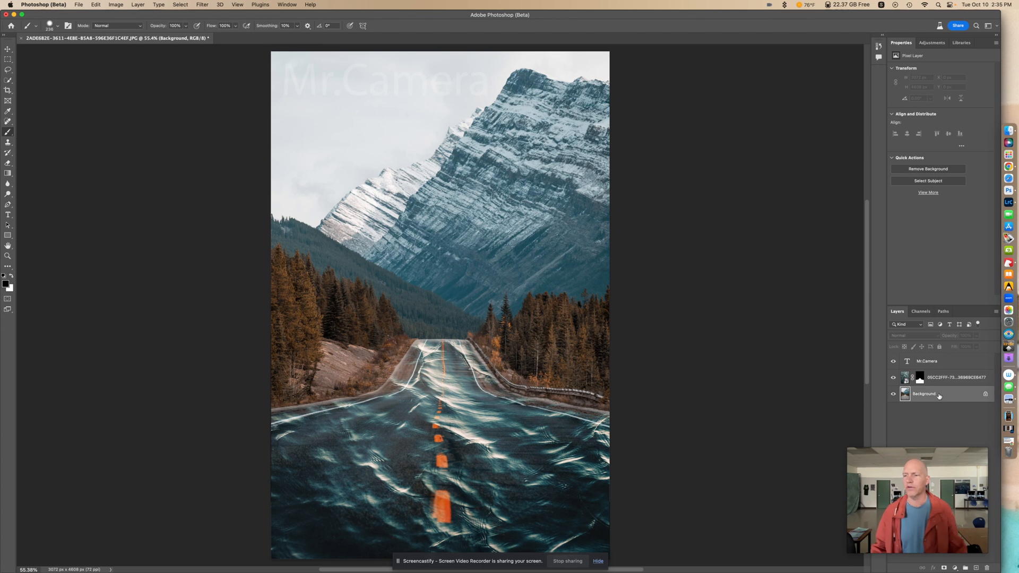
right_click(938, 394)
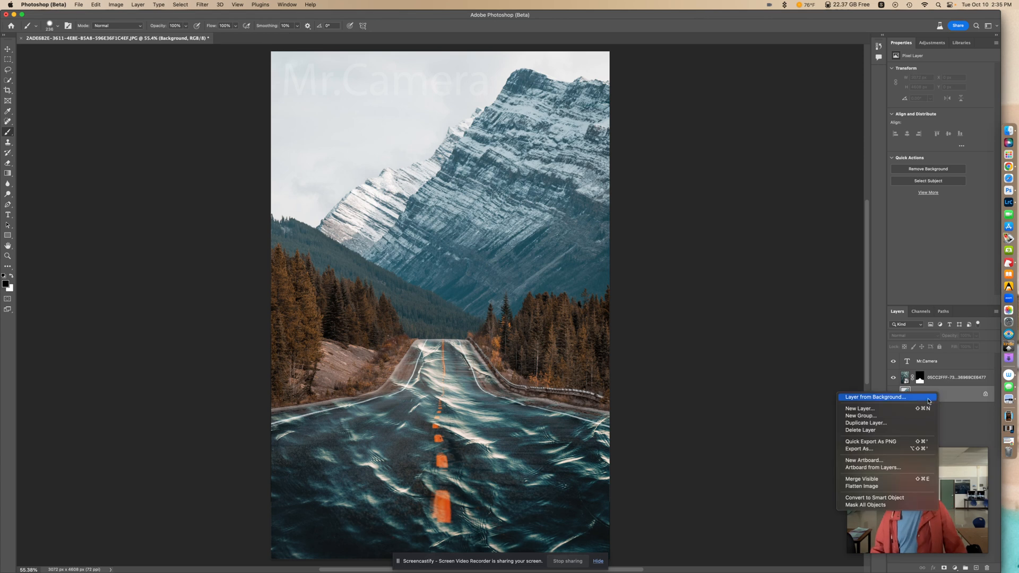
click(867, 423)
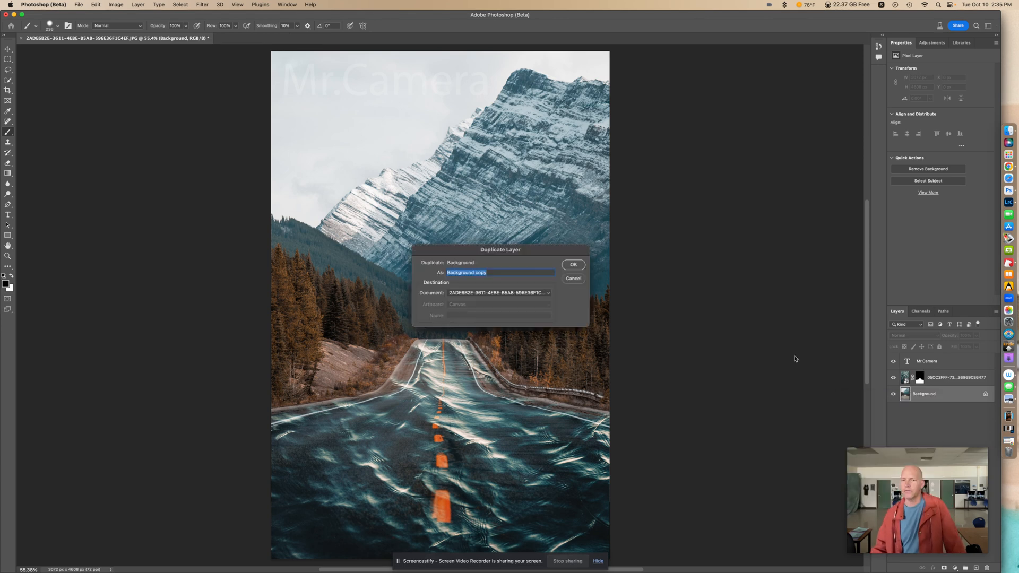
click(573, 264)
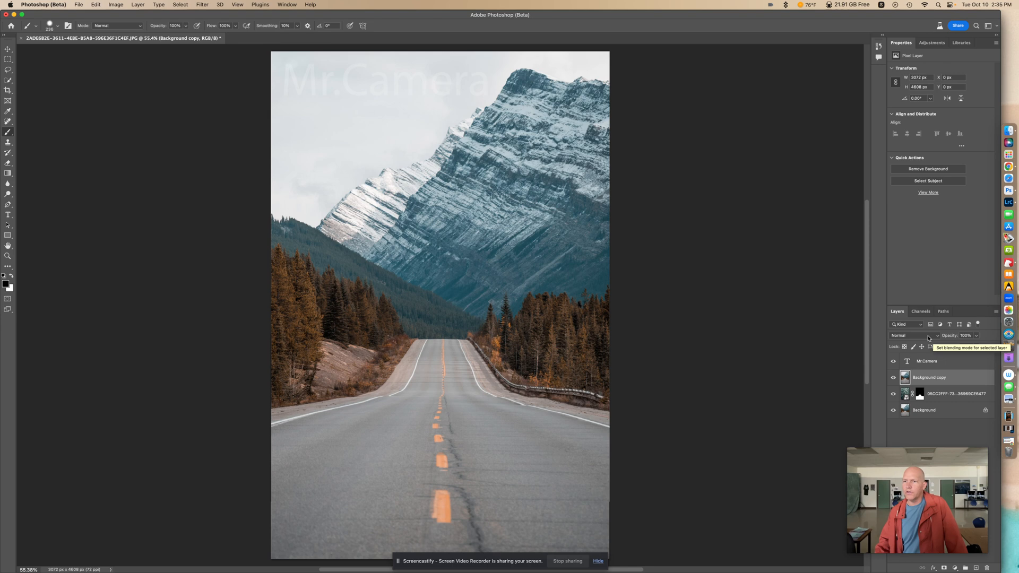
- Switch the Background copy layer's blend mode to Color
click(912, 335)
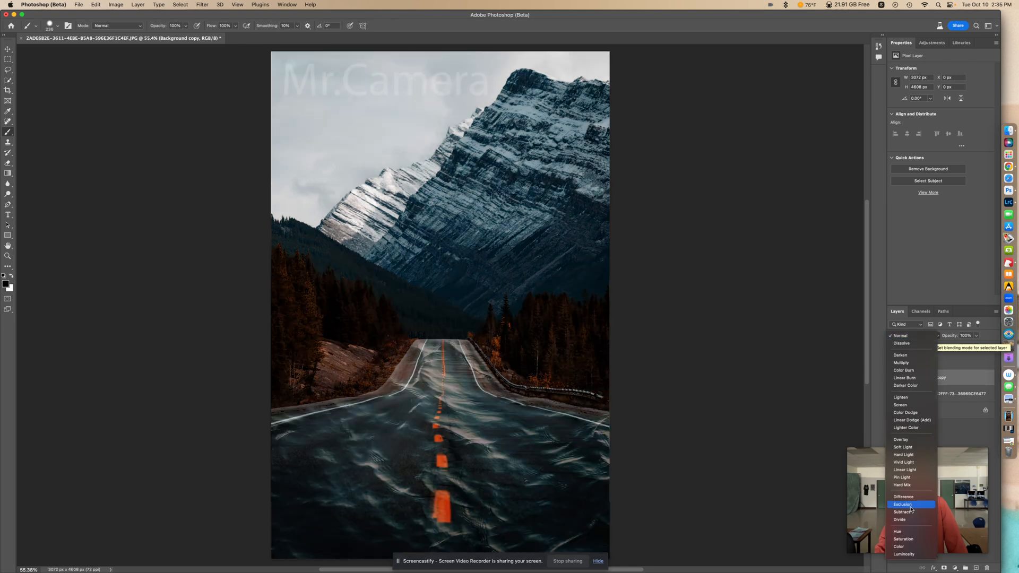
click(898, 547)
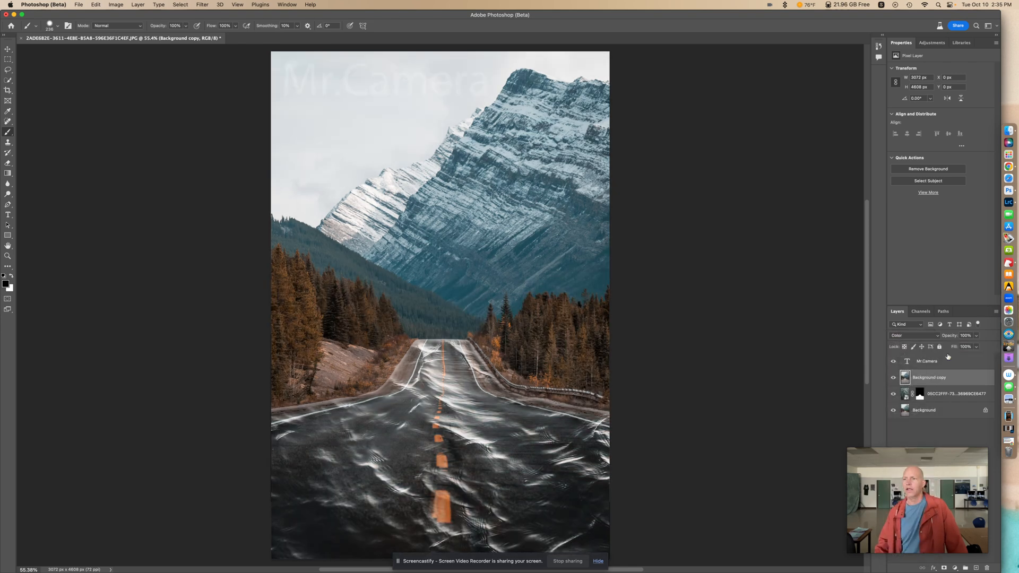
mouse_move(797, 350)
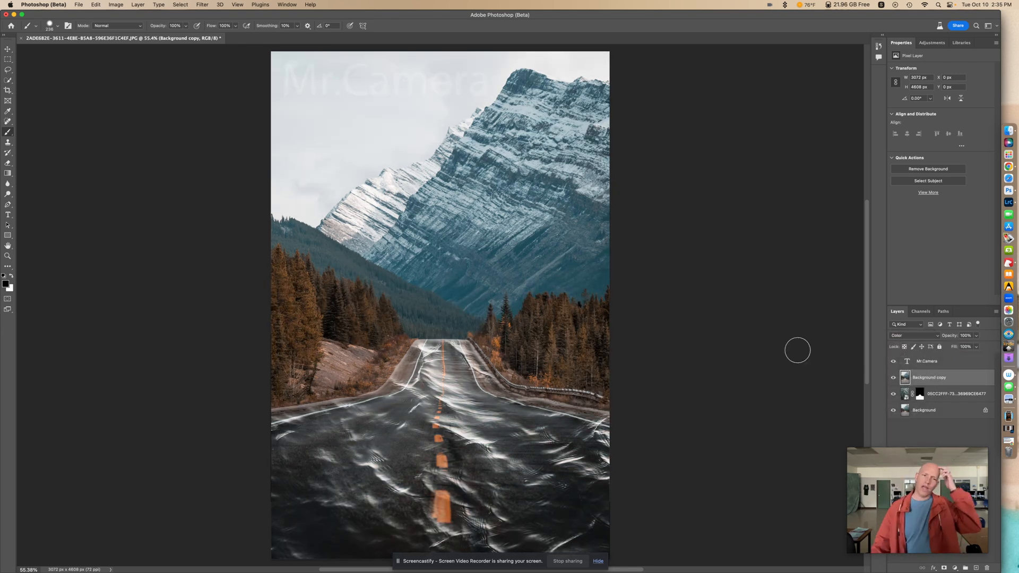
mouse_move(835, 351)
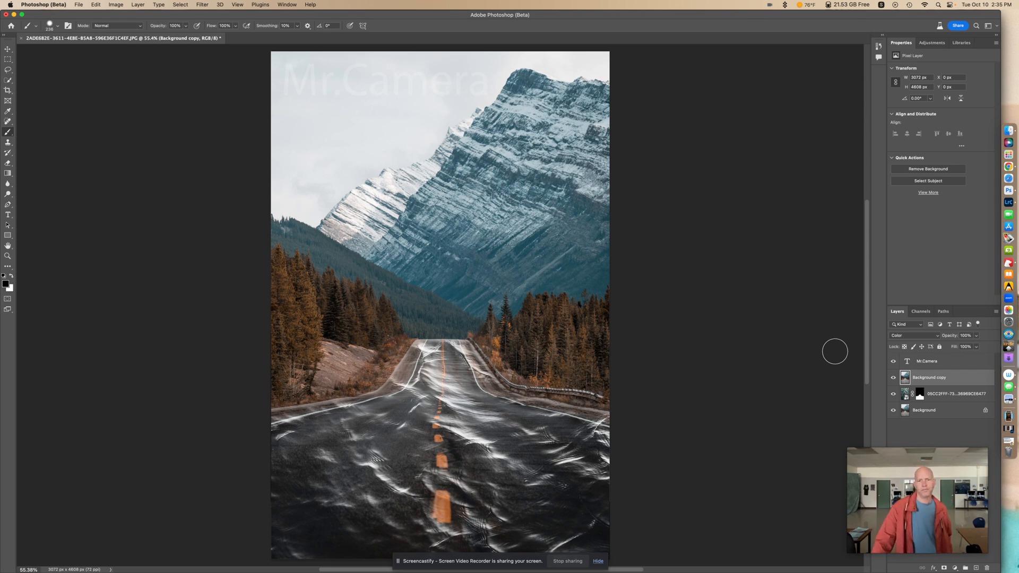
mouse_move(104, 272)
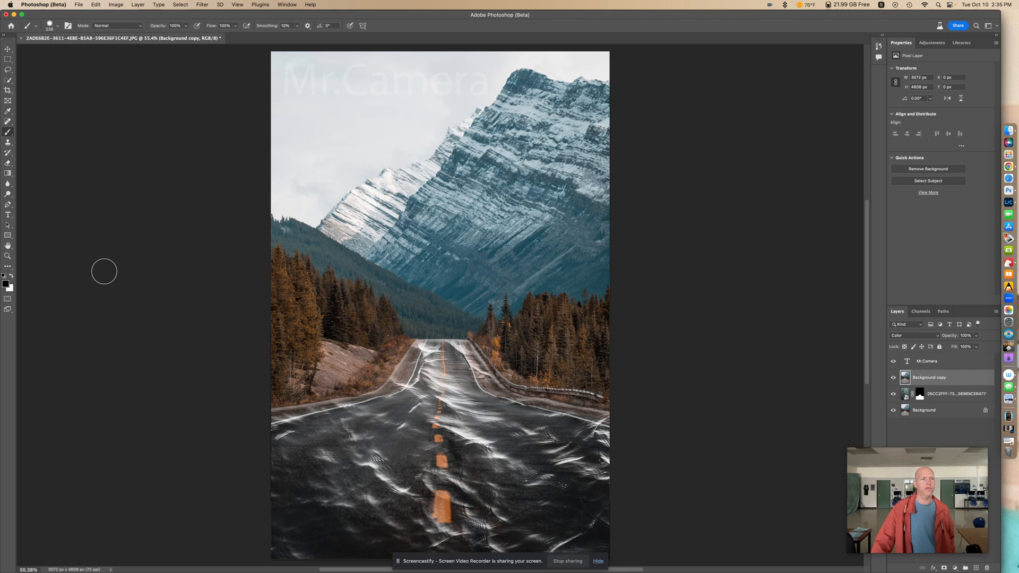
mouse_move(10, 278)
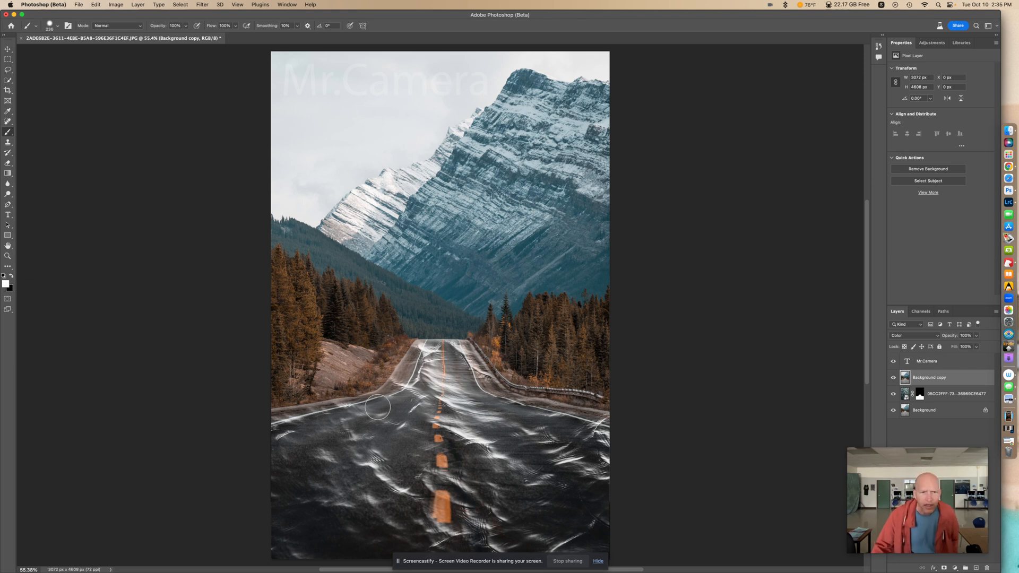
mouse_move(325, 414)
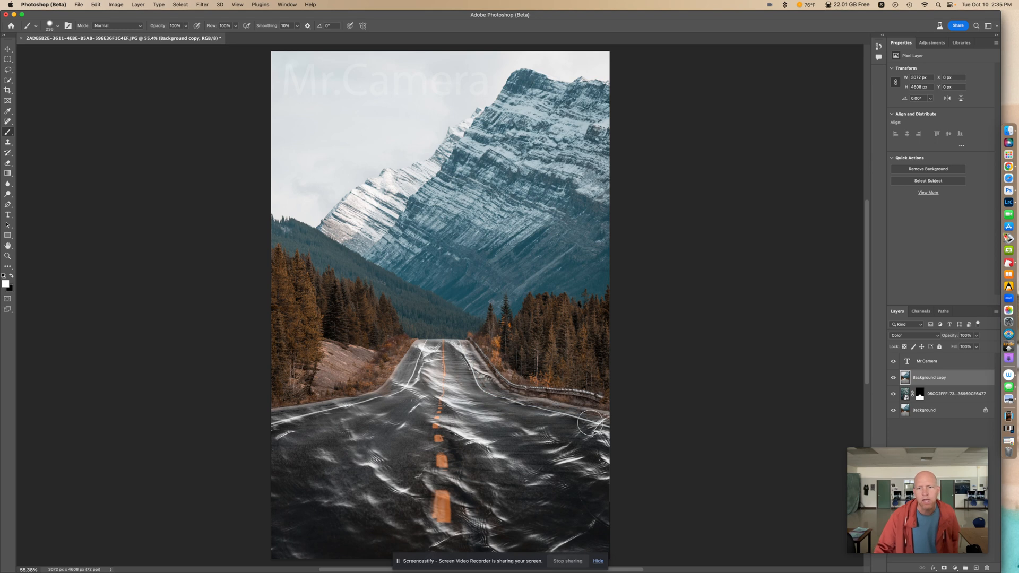
mouse_move(530, 411)
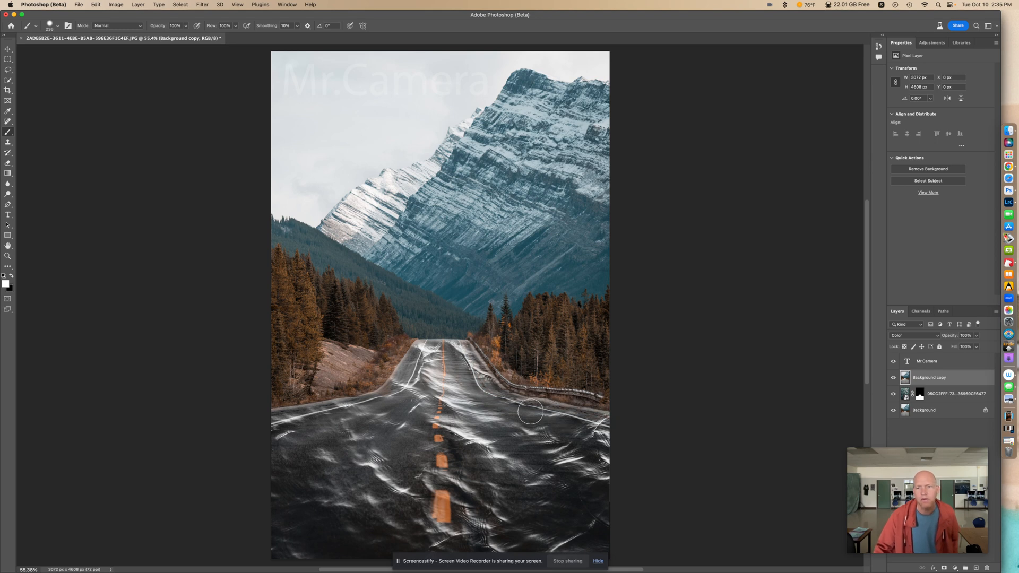
mouse_move(551, 413)
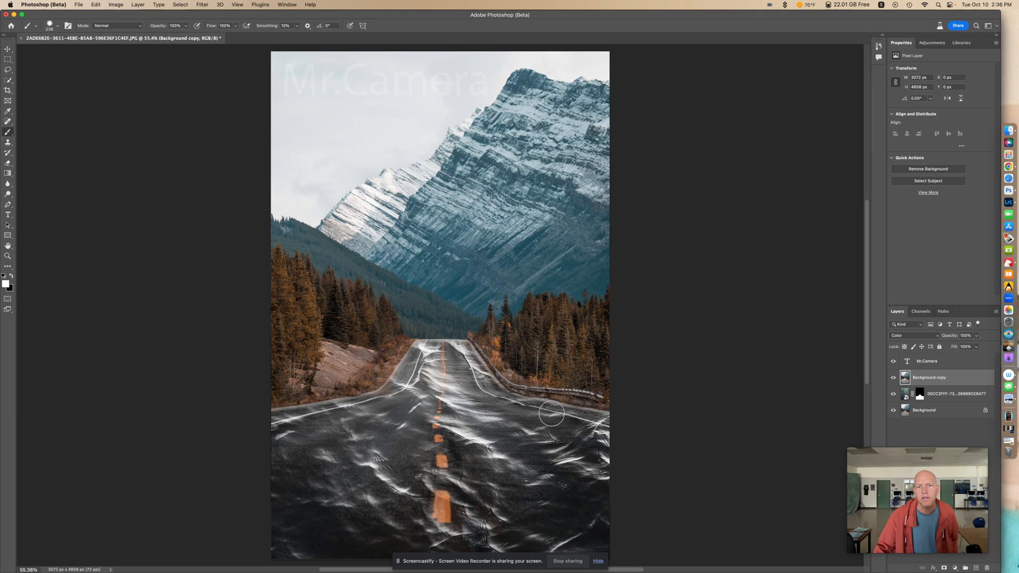
- Save a copy of the composite named 'Water .jpg' as a JPEG
click(78, 5)
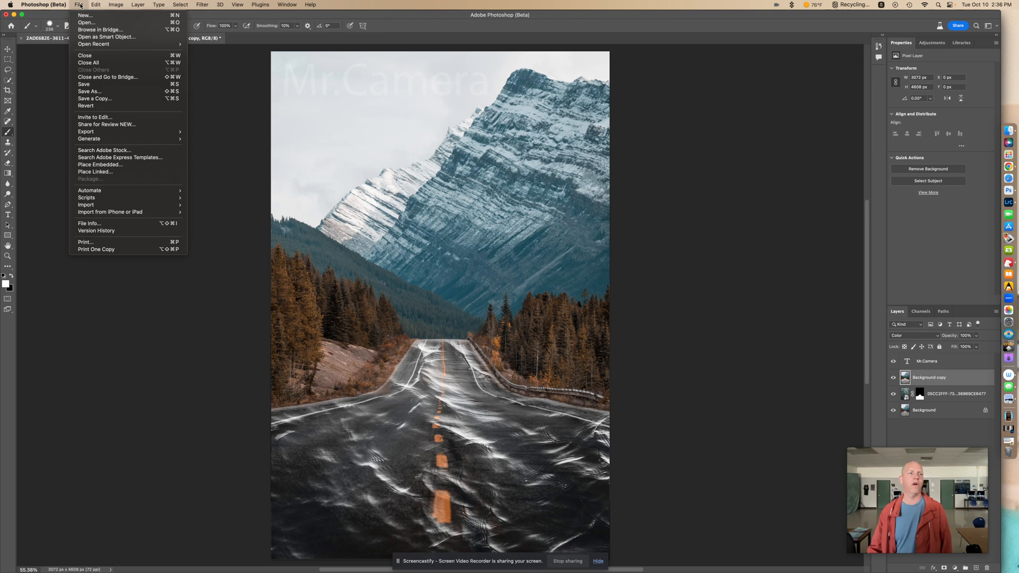
mouse_move(109, 131)
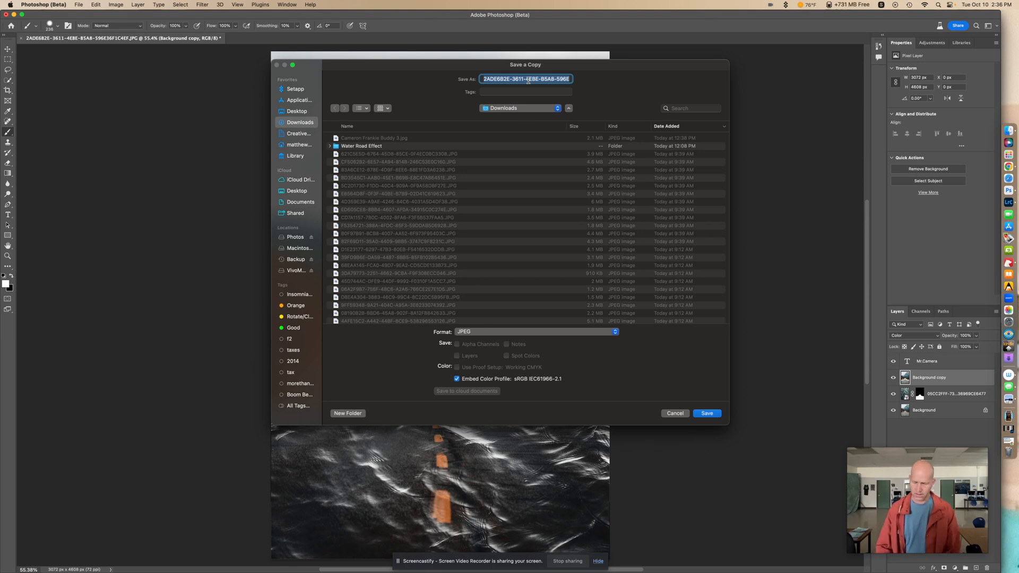
text(Water .jpg)
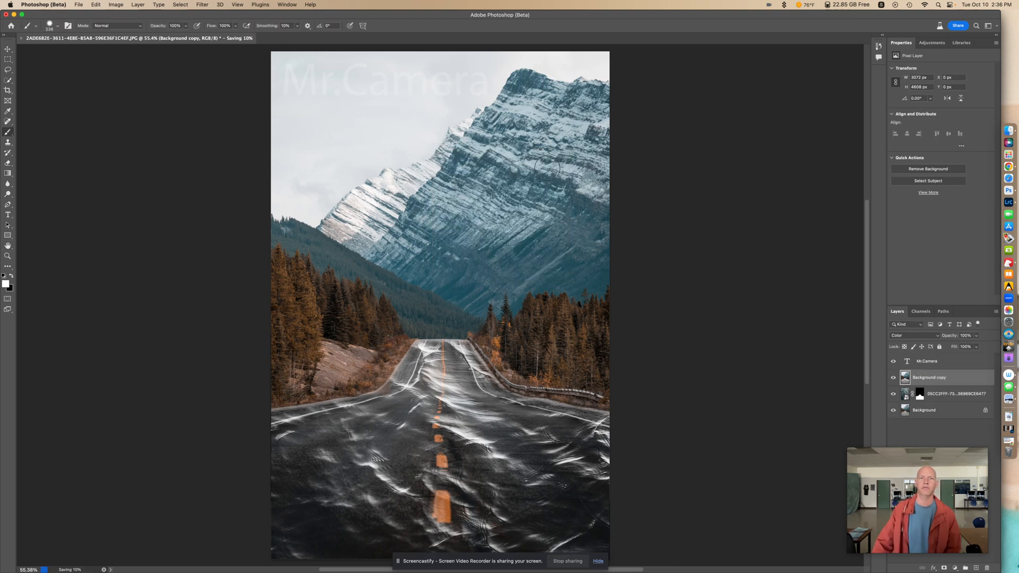
mouse_move(666, 228)
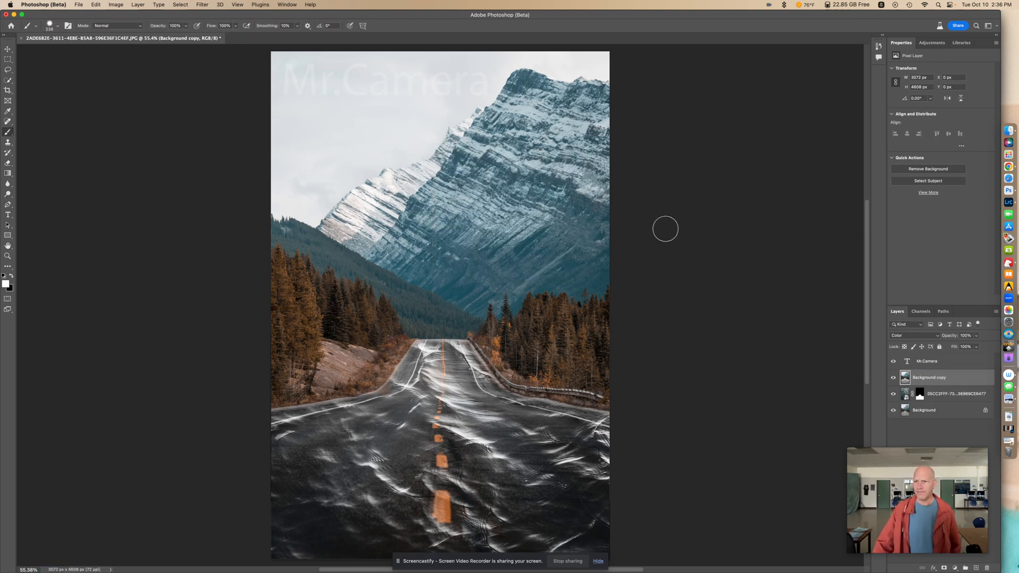
mouse_move(813, 324)
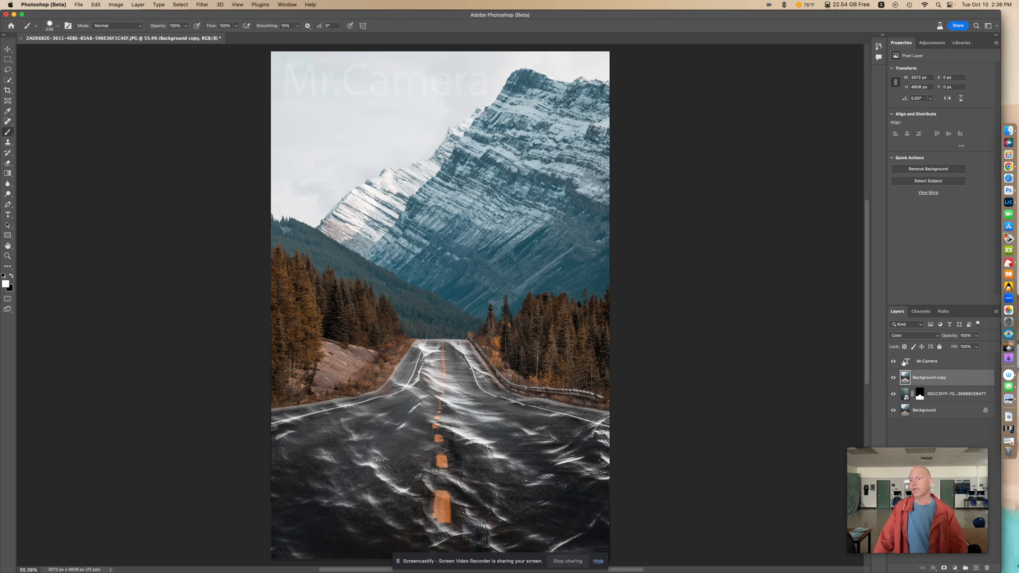
mouse_move(941, 393)
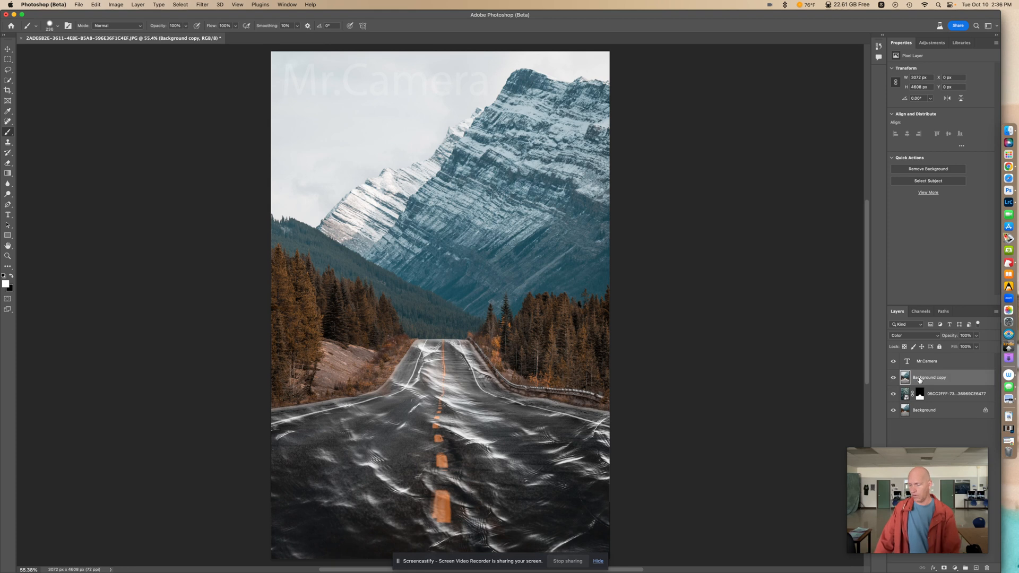
- Select the Background copy layer for removal
click(955, 377)
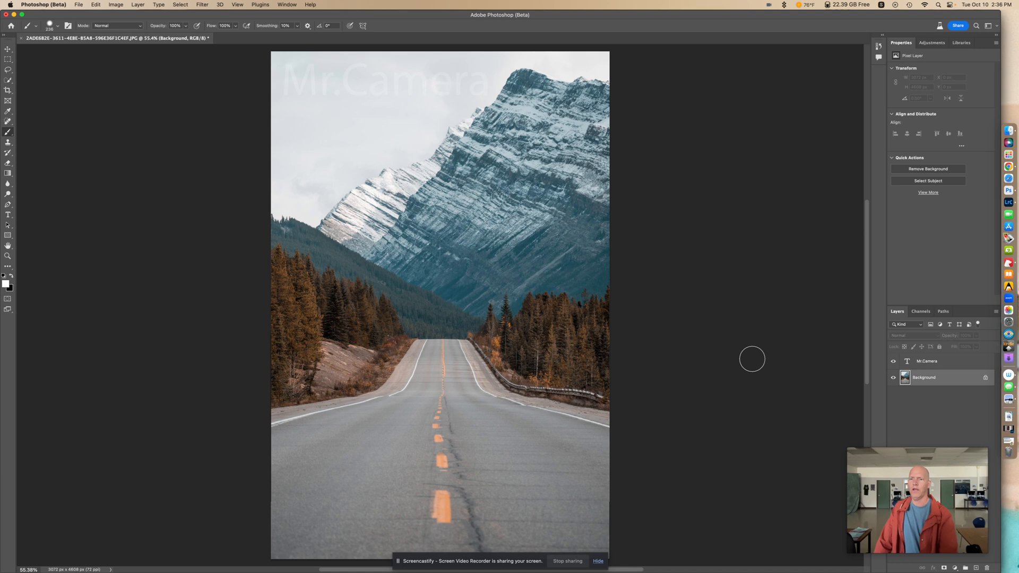
mouse_move(807, 307)
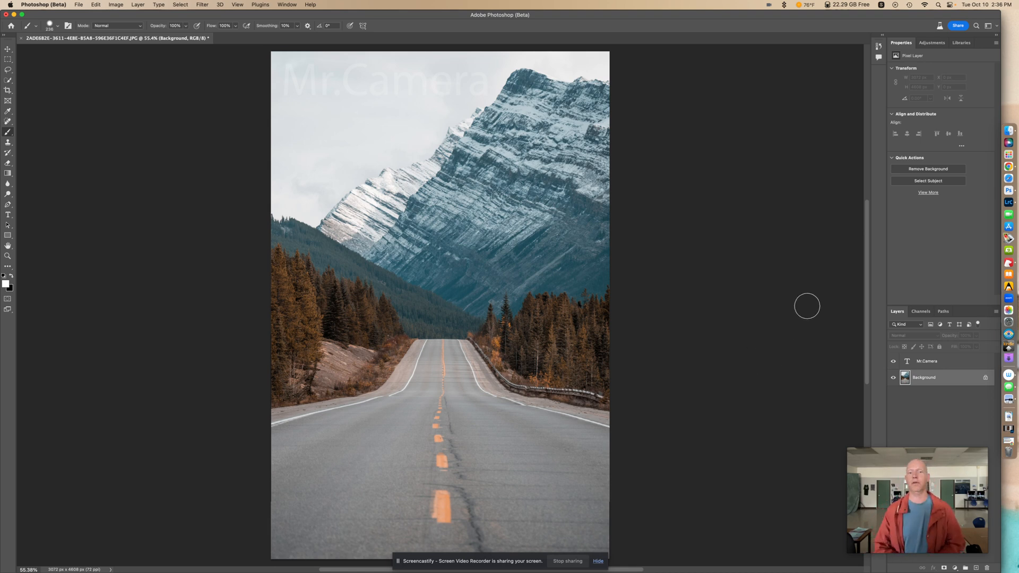
mouse_move(1010, 131)
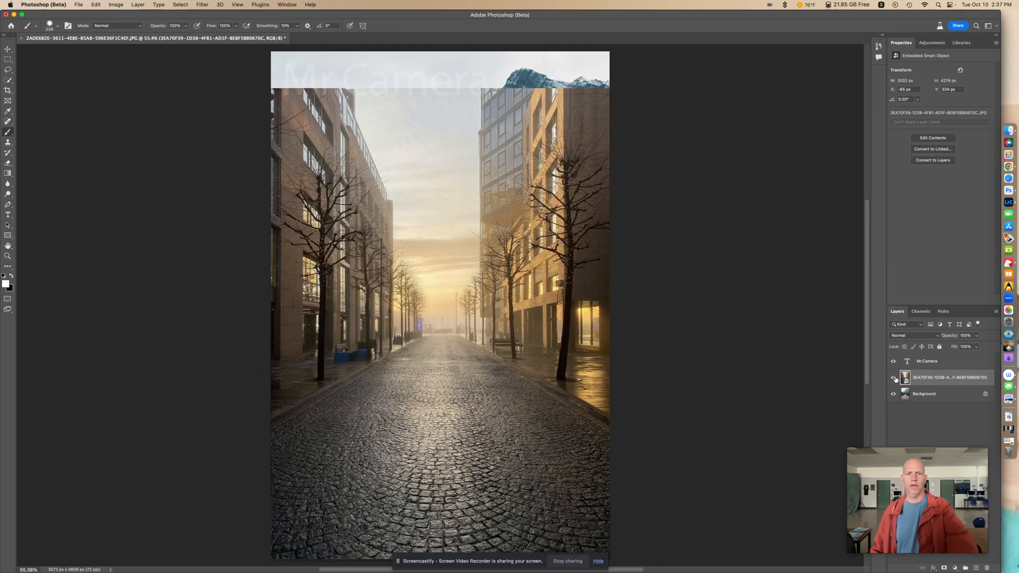
- Toggle the cobblestone street layer's visibility eye in the Layers panel
click(892, 378)
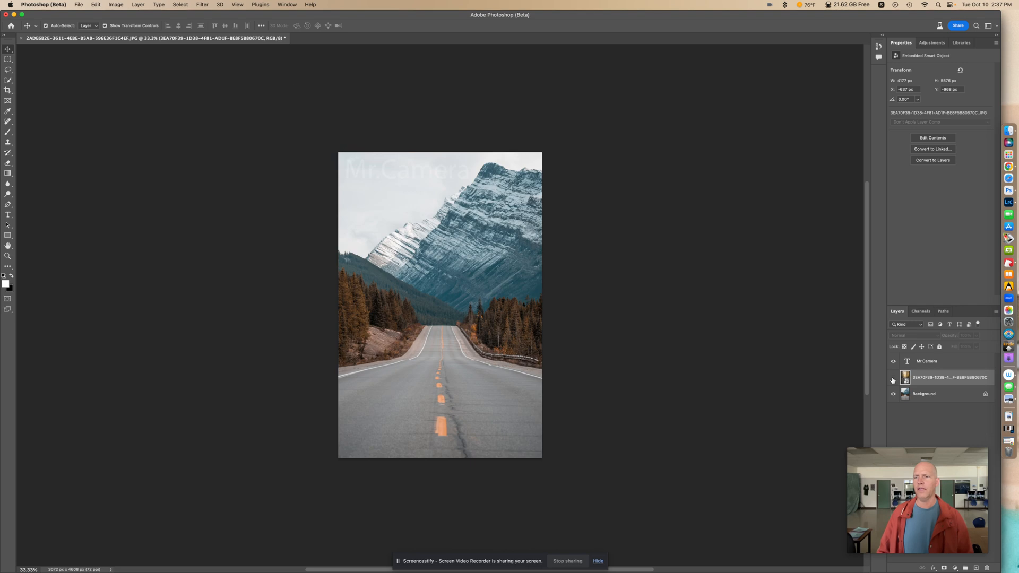
click(892, 377)
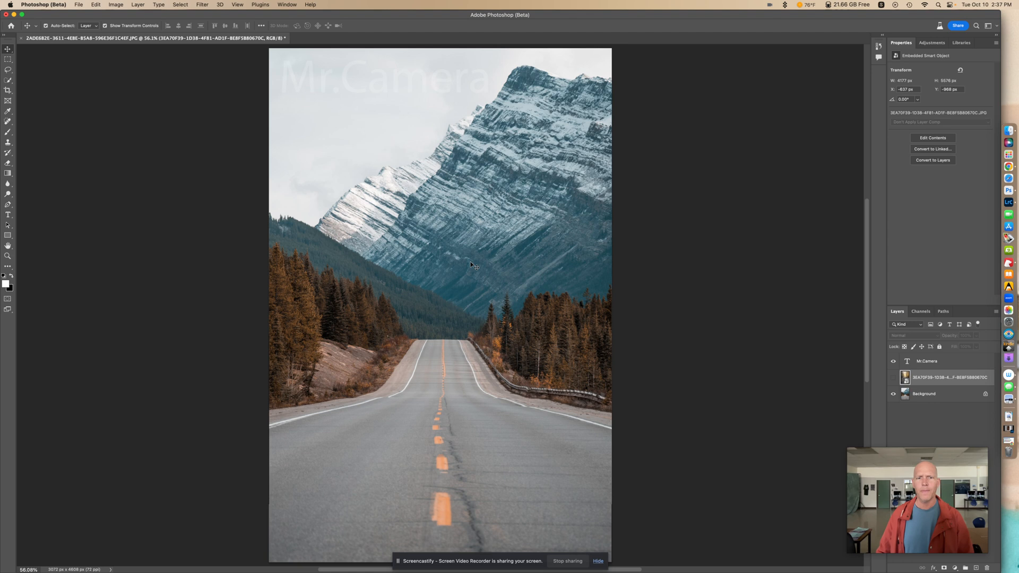
mouse_move(865, 376)
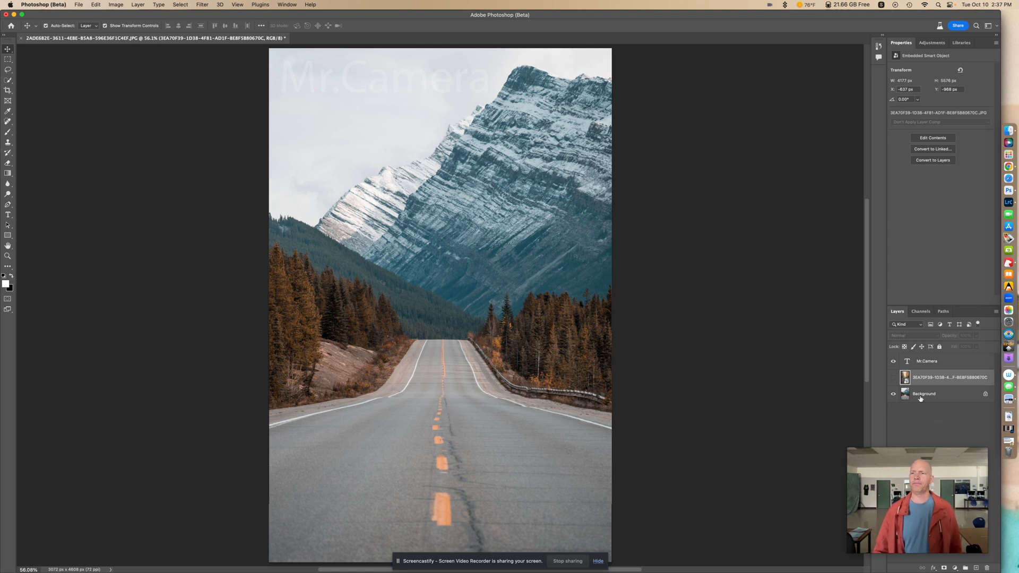
- Bring up the layer actions menu for the Background road photo
right_click(924, 393)
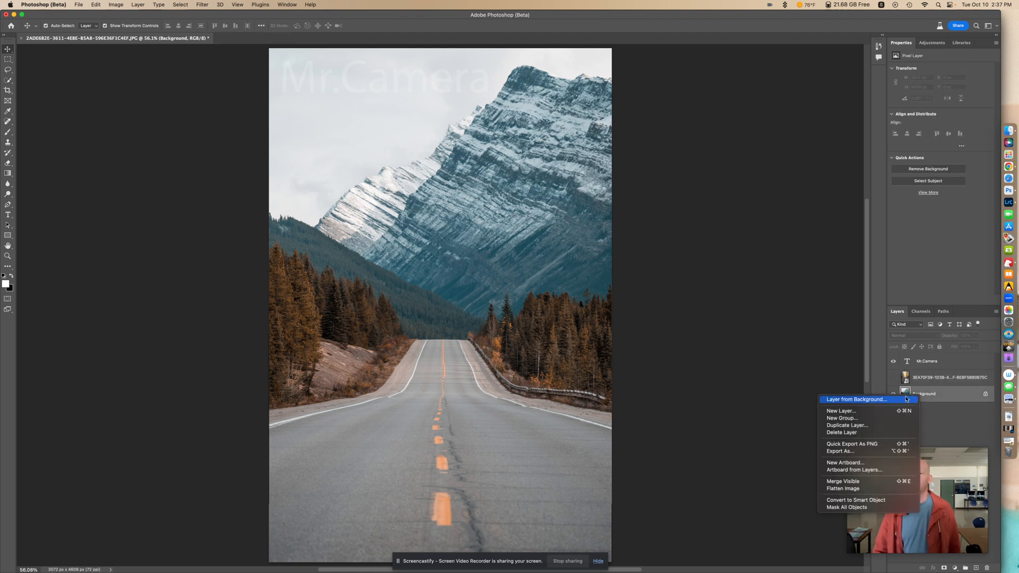
mouse_move(857, 488)
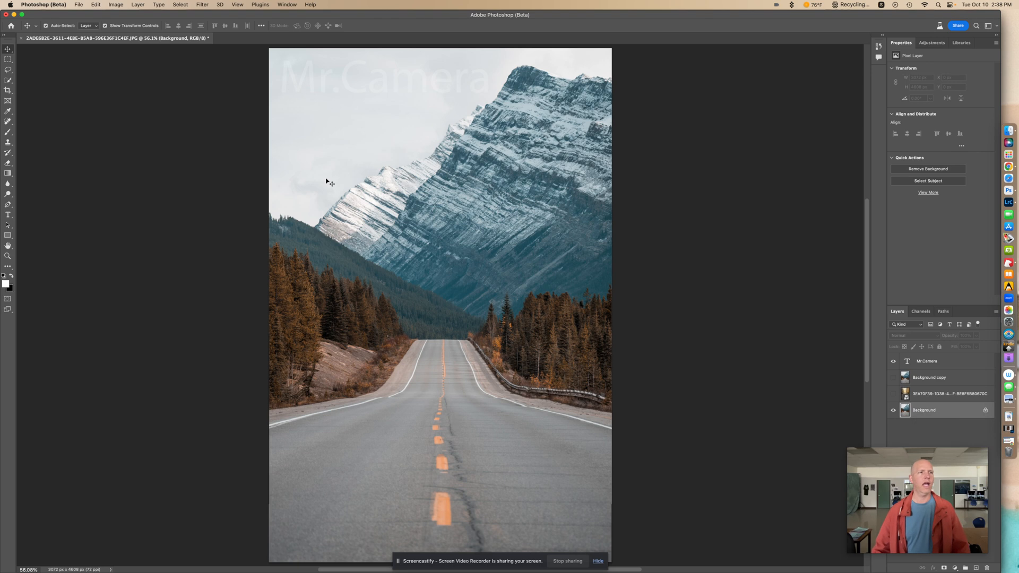
- Choose the Quick Selection tool for selecting the road
click(8, 80)
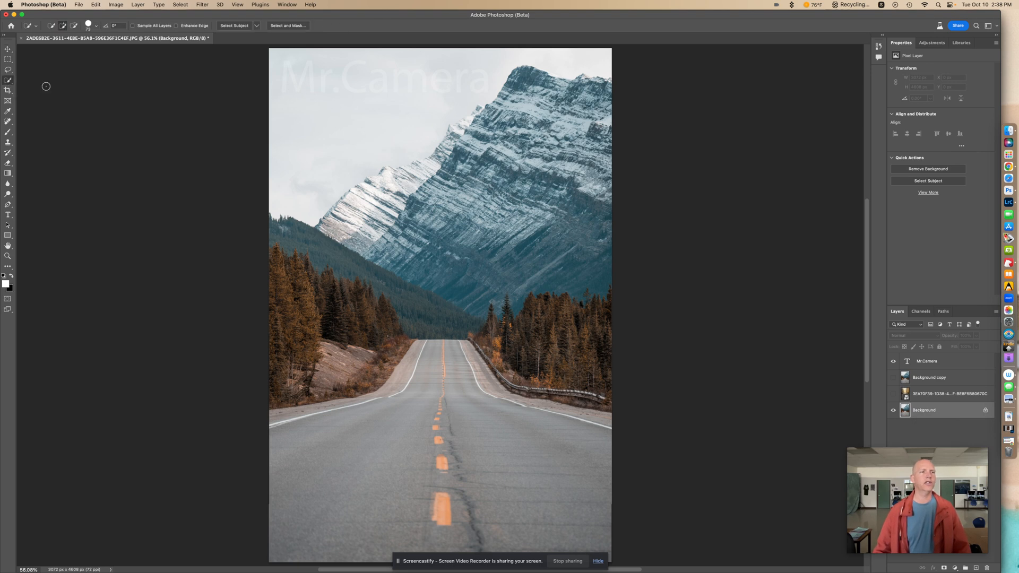
mouse_move(82, 99)
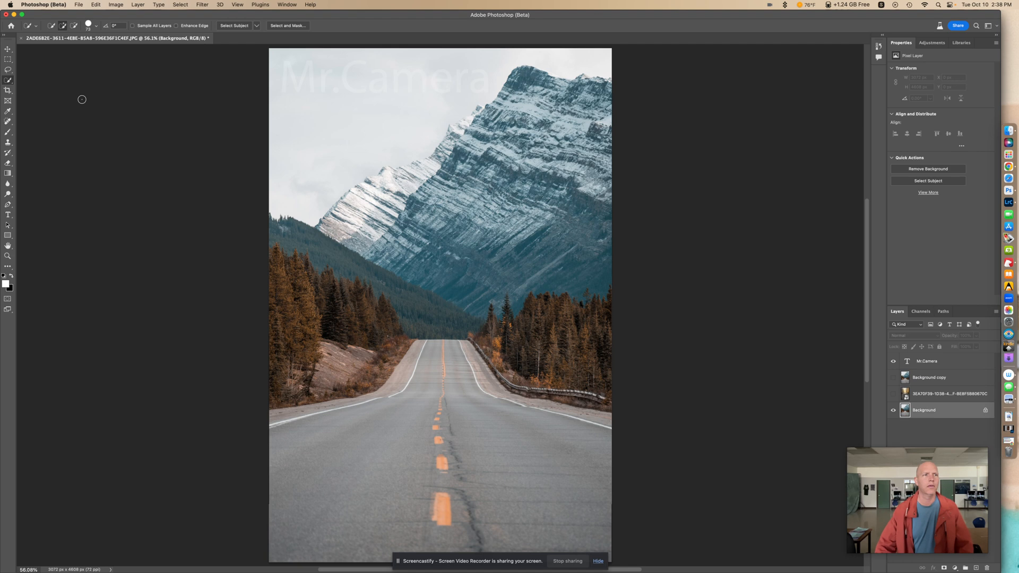
mouse_move(418, 359)
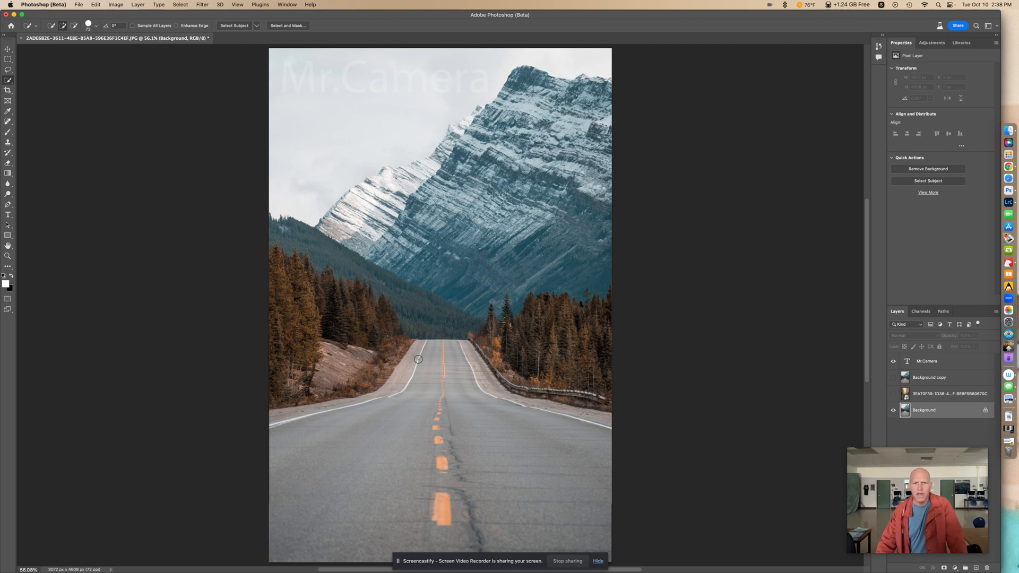
mouse_move(304, 508)
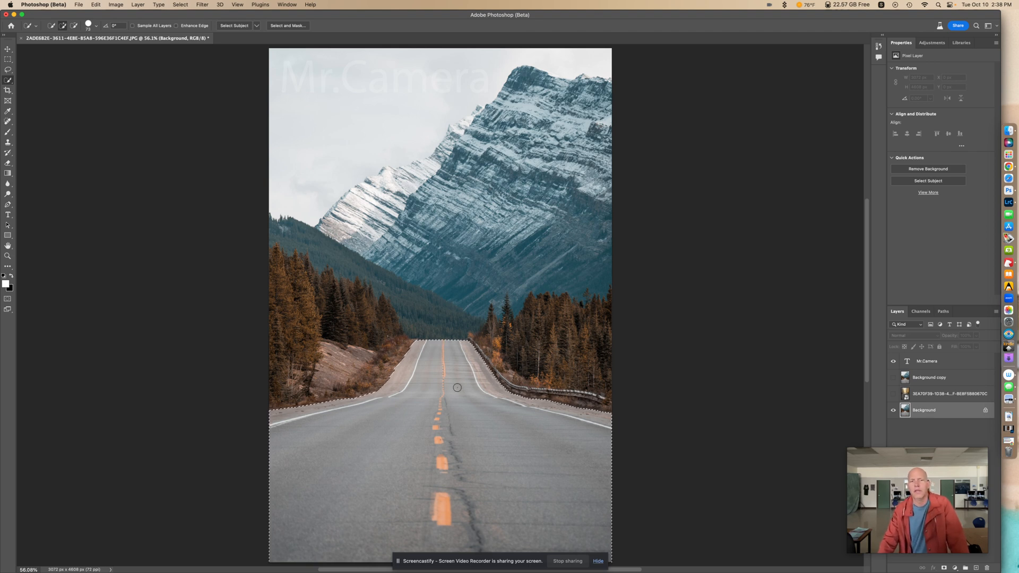
mouse_move(627, 391)
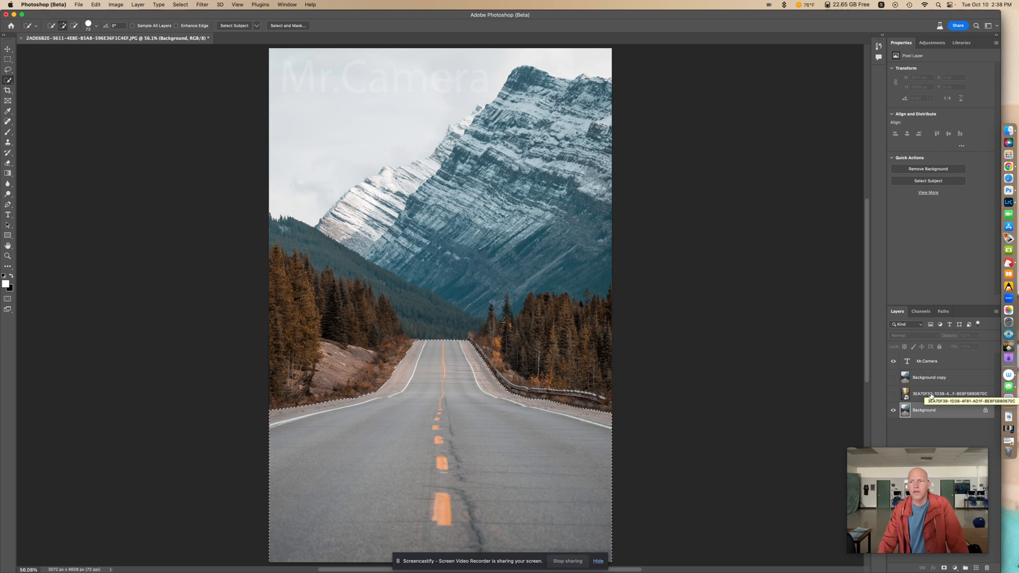
- Add a visible layer mask to the cobblestone texture and set its blend mode to Overlay
click(946, 393)
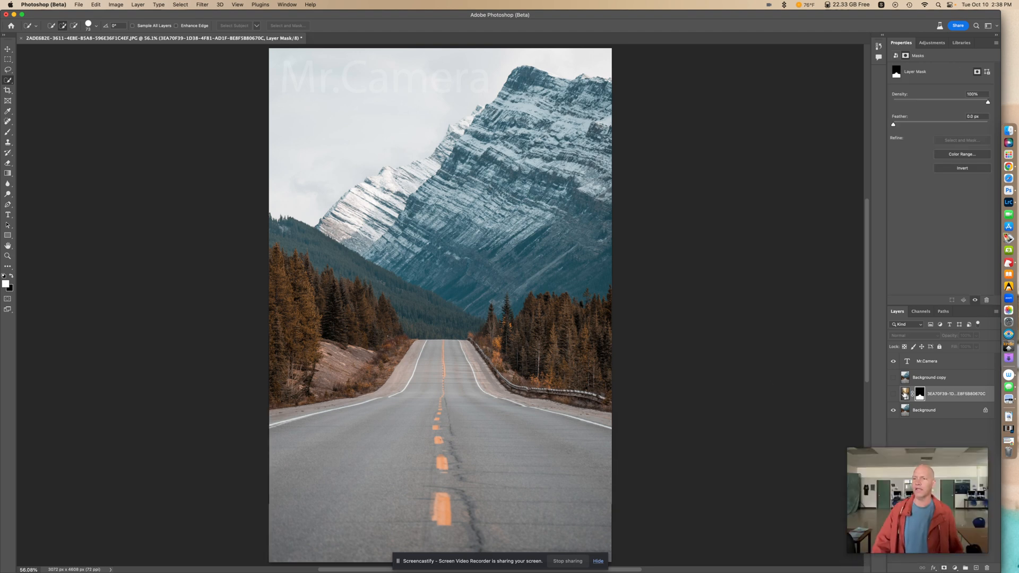
click(893, 394)
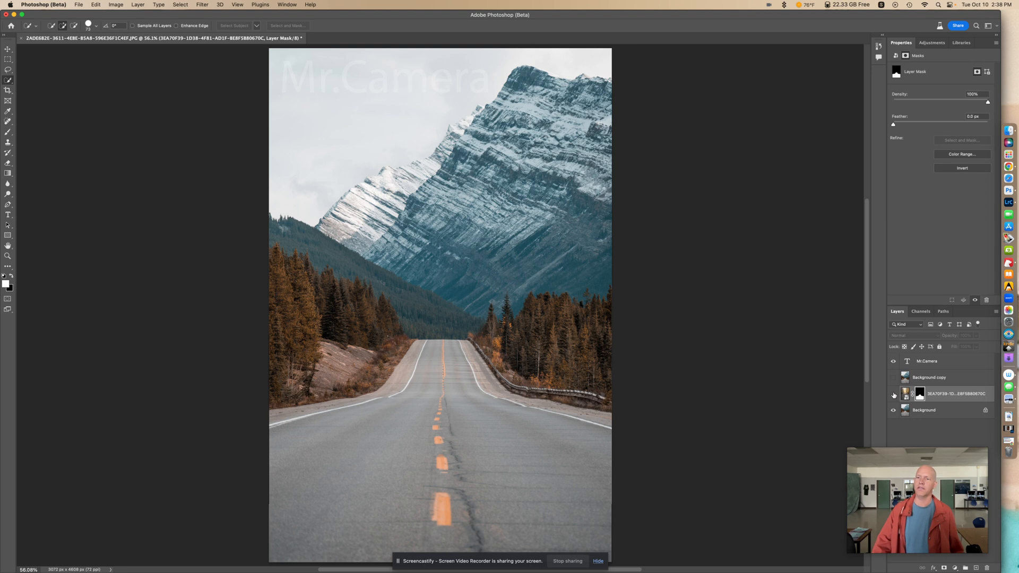
click(893, 395)
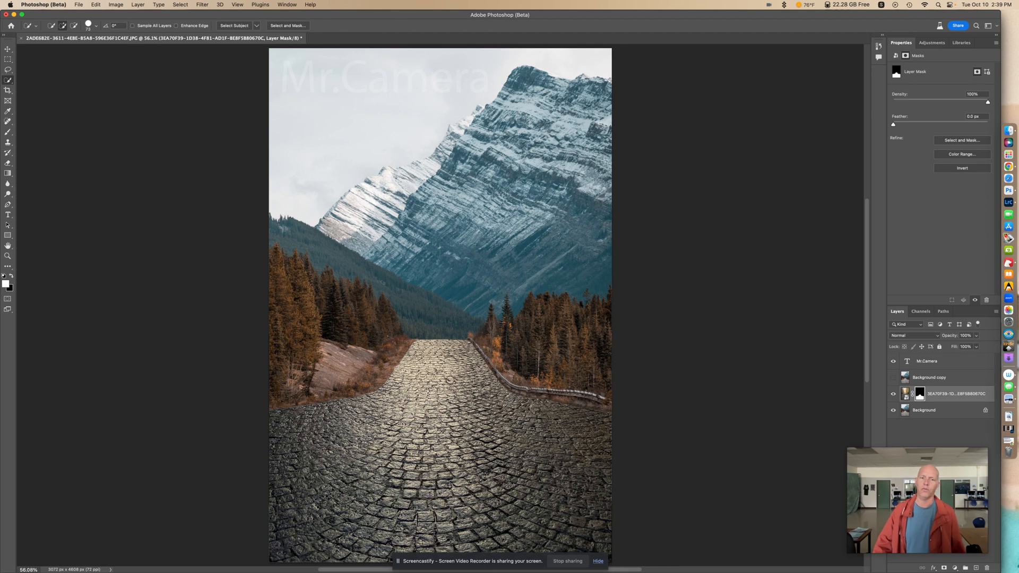
mouse_move(929, 344)
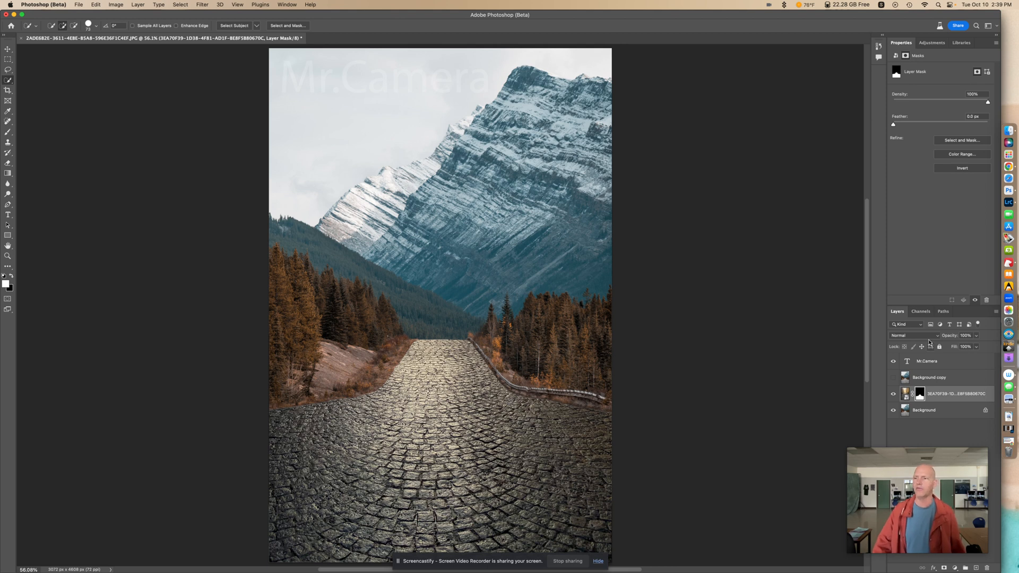
click(908, 336)
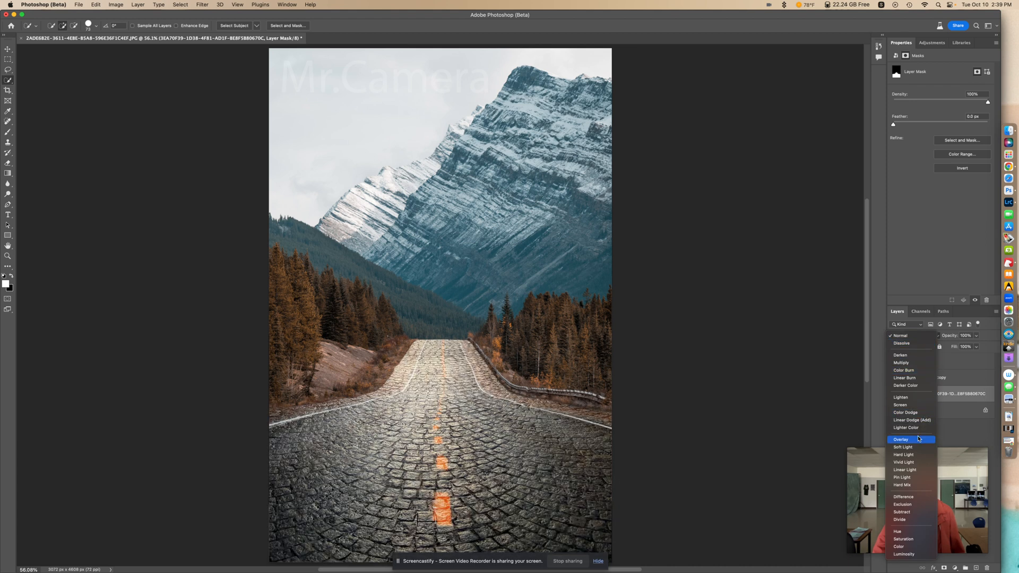
click(901, 439)
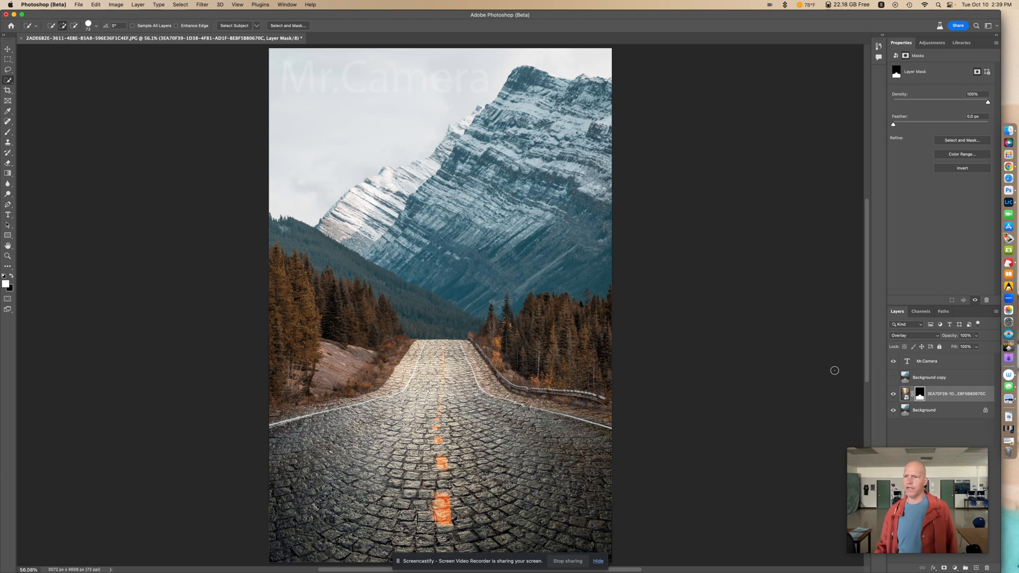
mouse_move(918, 381)
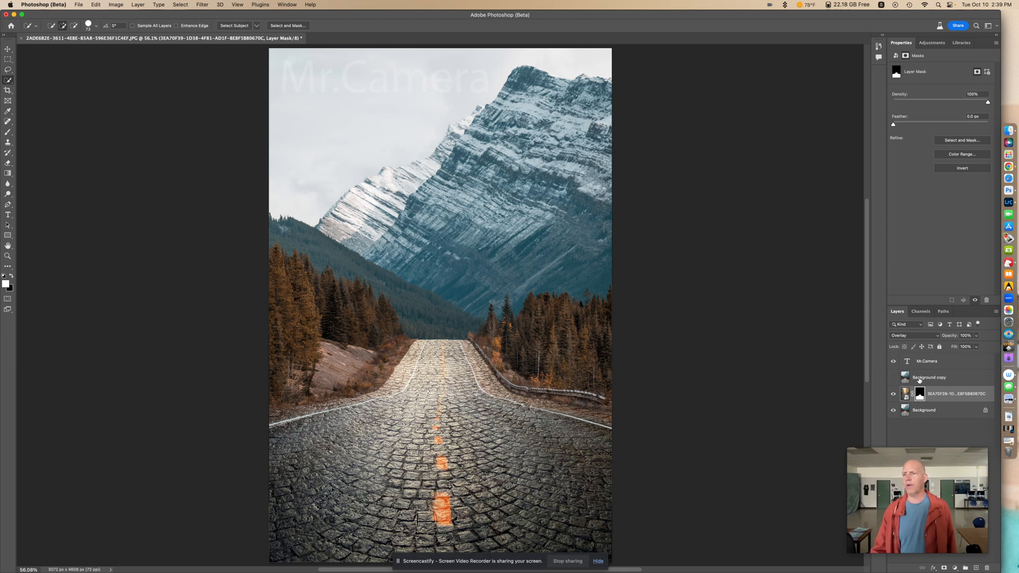
- Make the Background copy layer visible and set its blend mode to Color
click(930, 377)
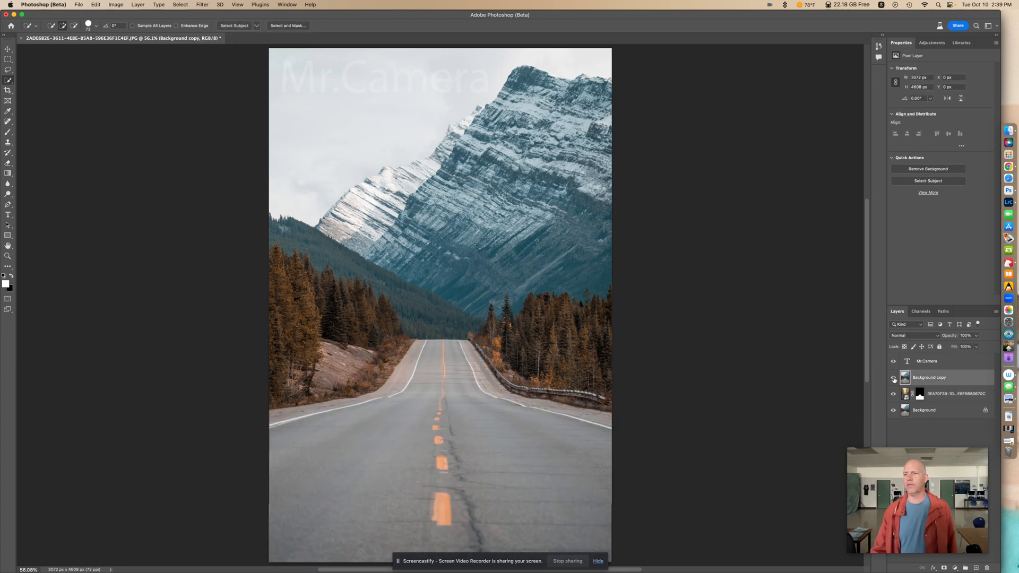
click(893, 377)
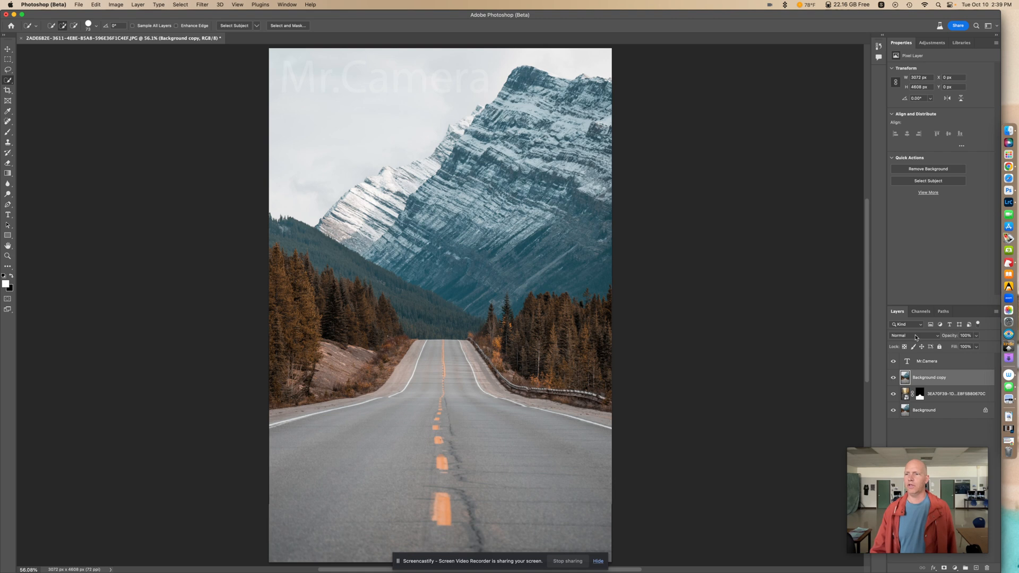
click(907, 336)
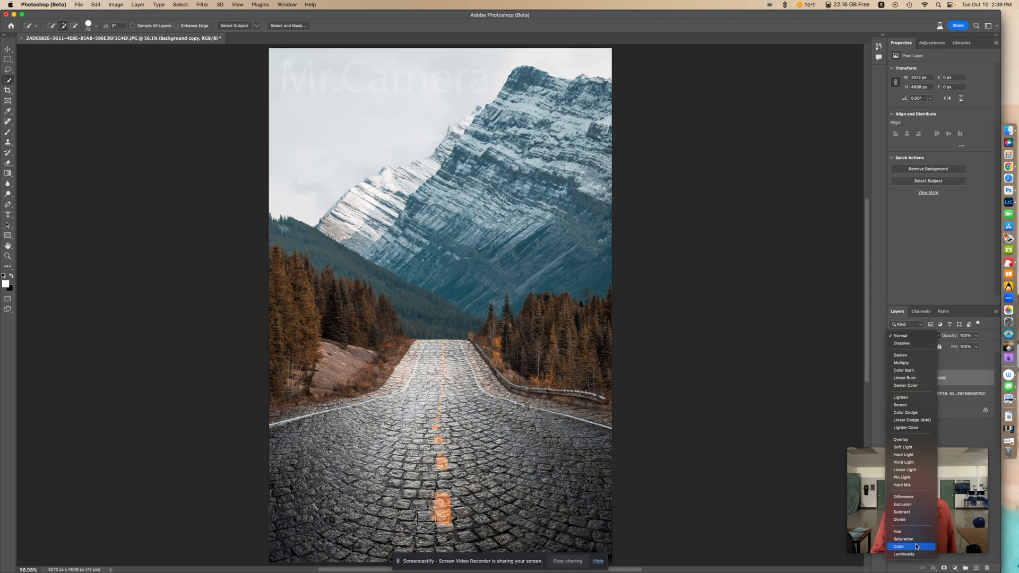
click(899, 547)
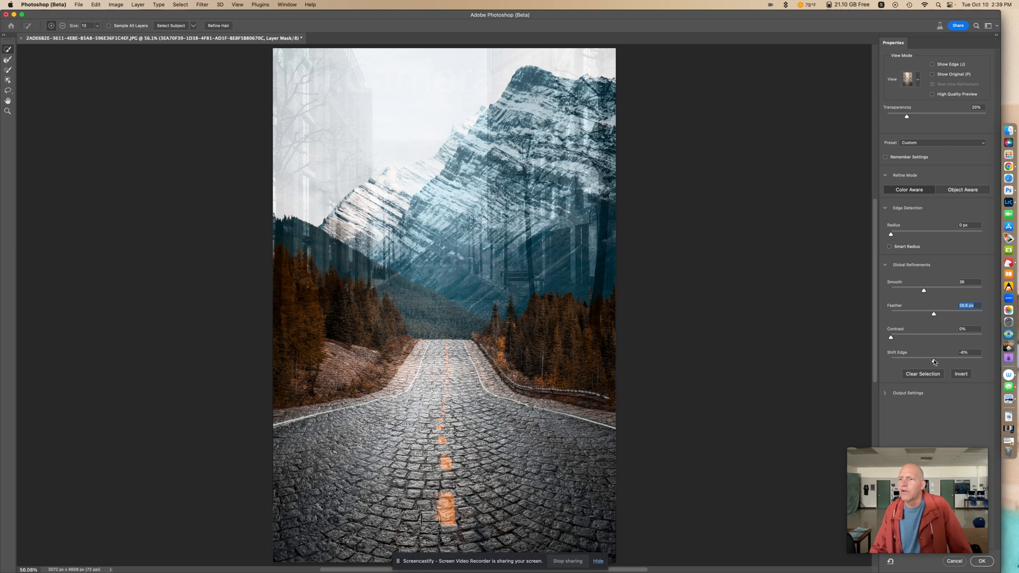
- Refine the road mask with Smooth 36, Feather 28.6 px, Shift Edge -6%
click(968, 353)
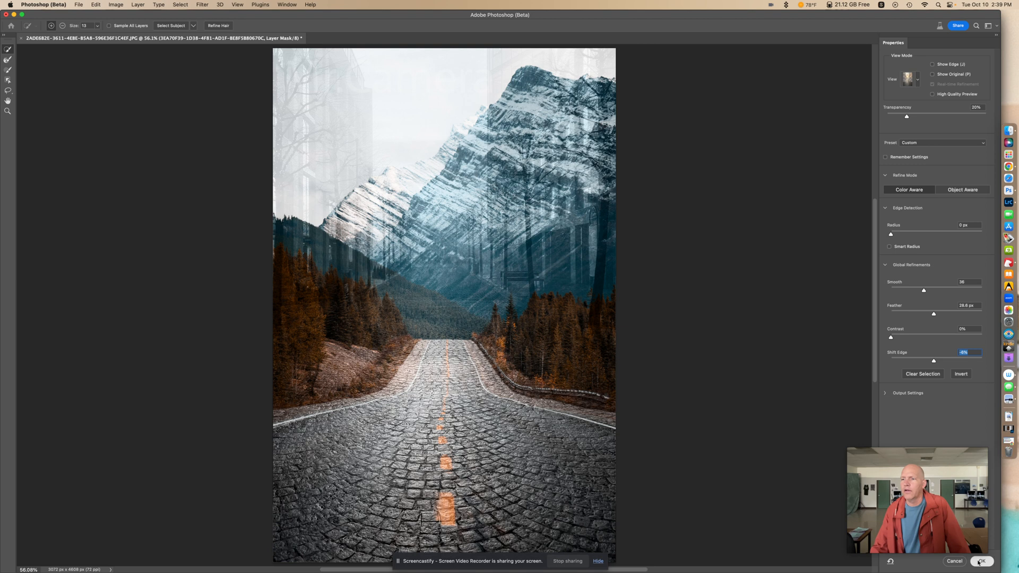
click(982, 561)
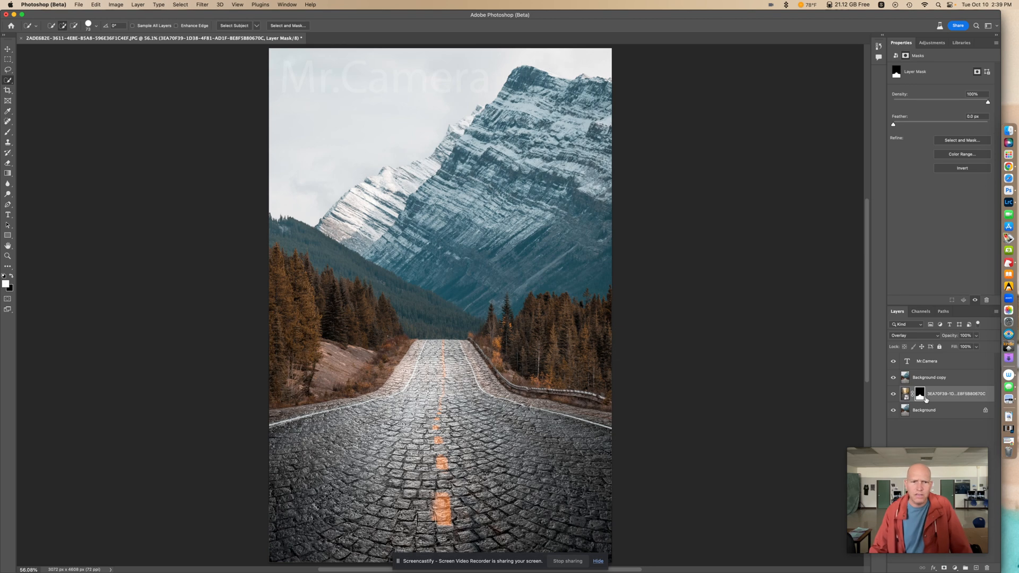
mouse_move(920, 394)
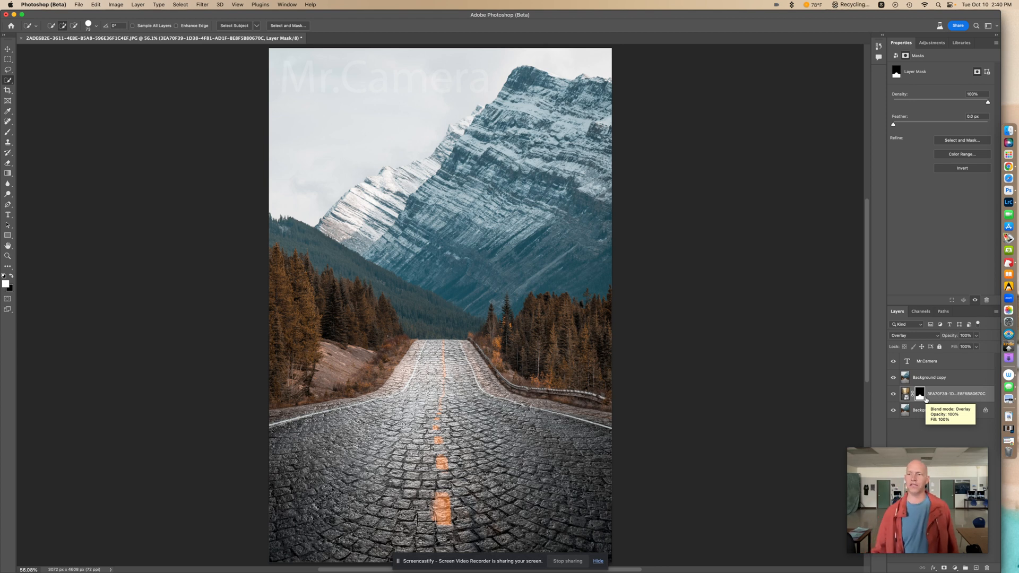
- Save a JPEG copy to Downloads under the typed name 'Matt', accepting the JPEG options
click(928, 378)
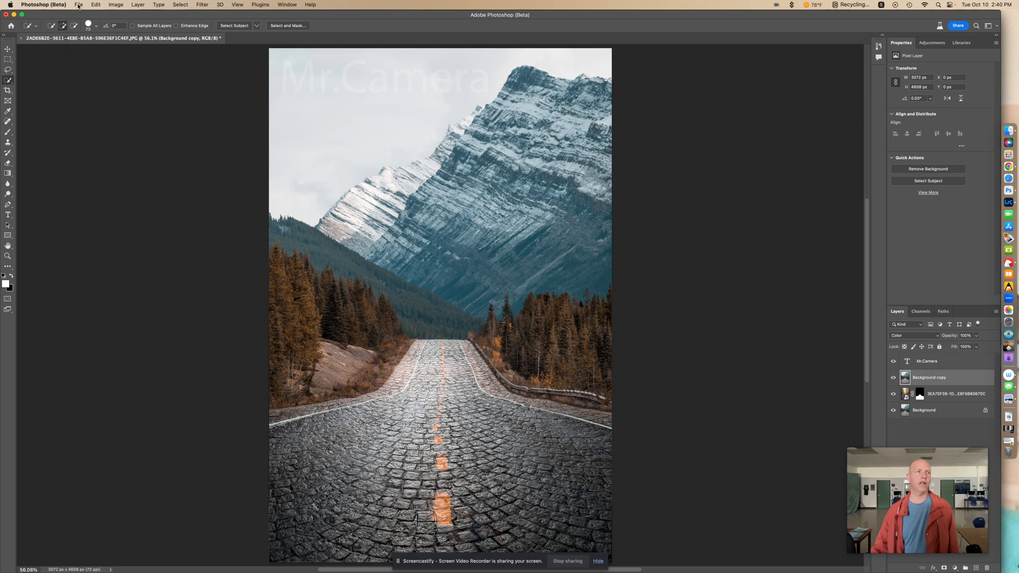
click(78, 5)
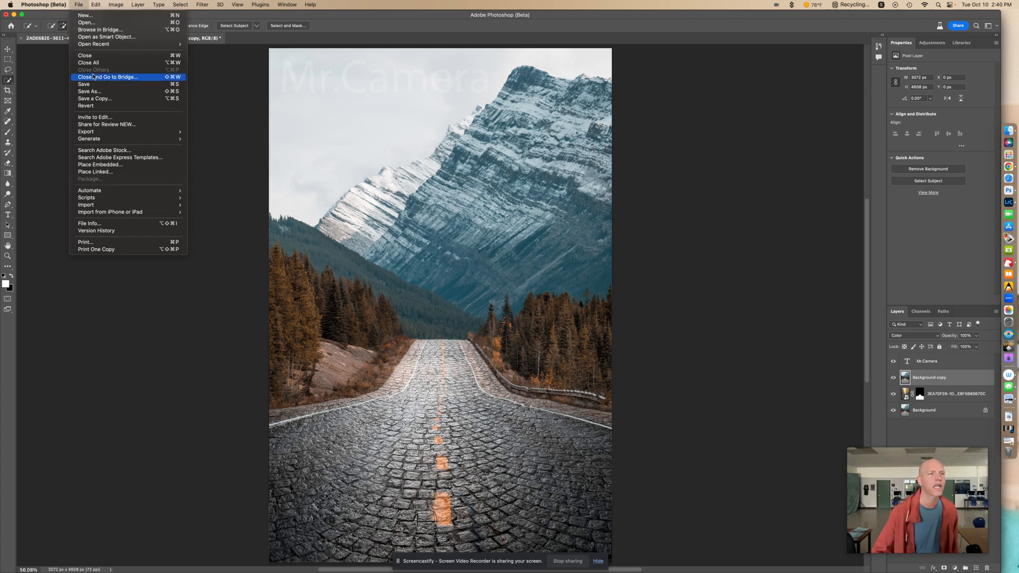
mouse_move(95, 98)
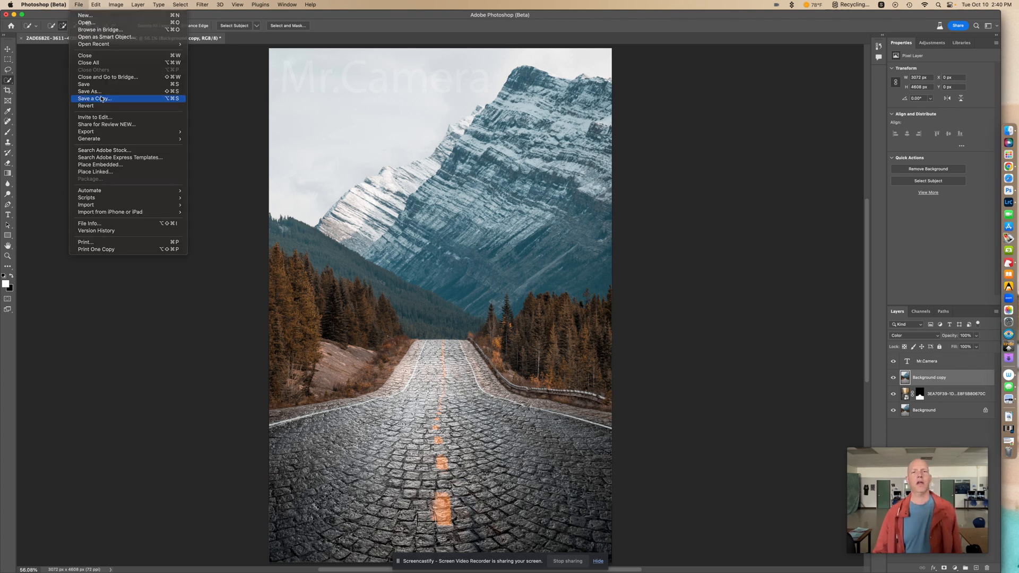
click(95, 98)
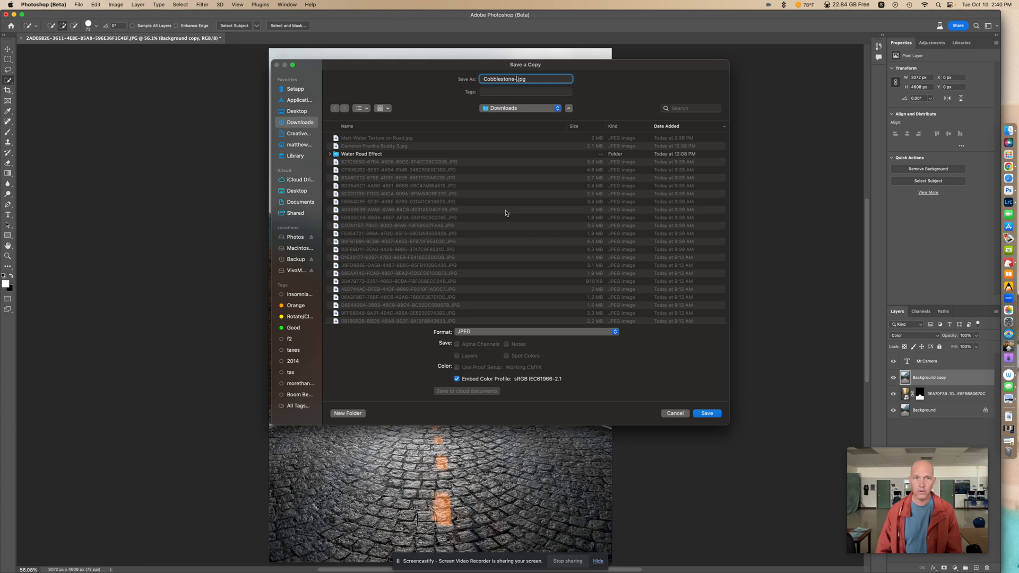
text(Road-Blended)
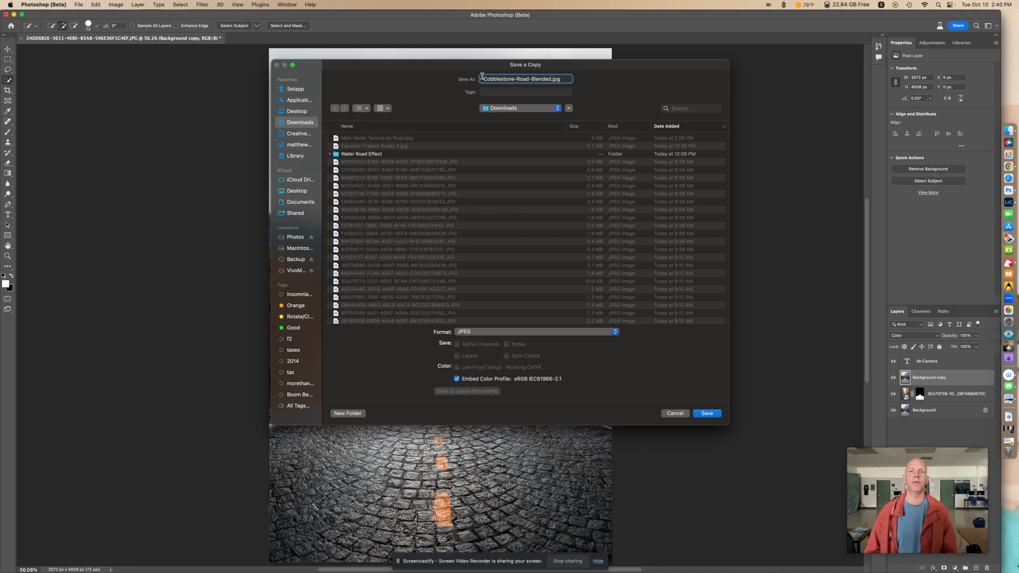
text(Matt-)
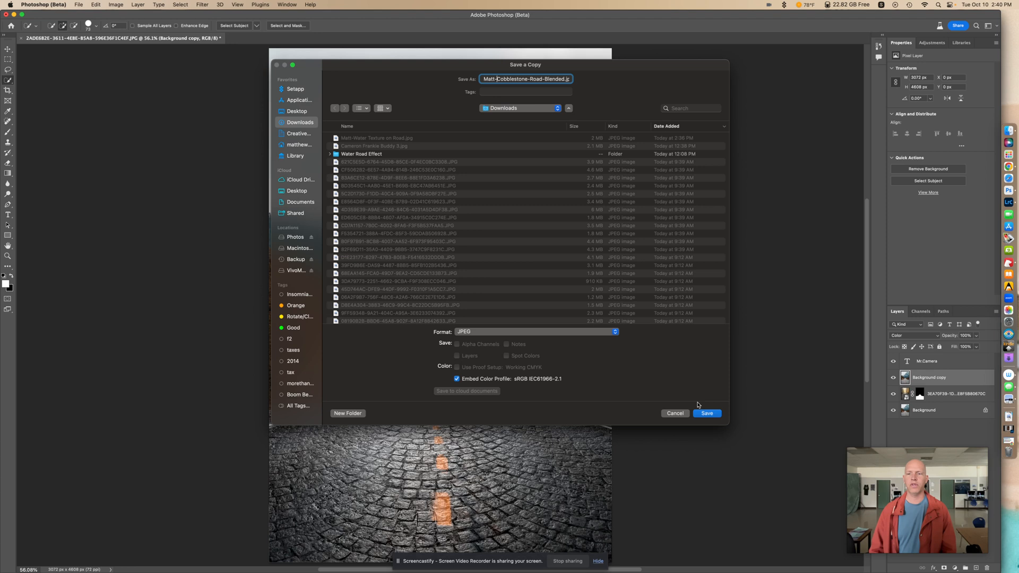
click(707, 414)
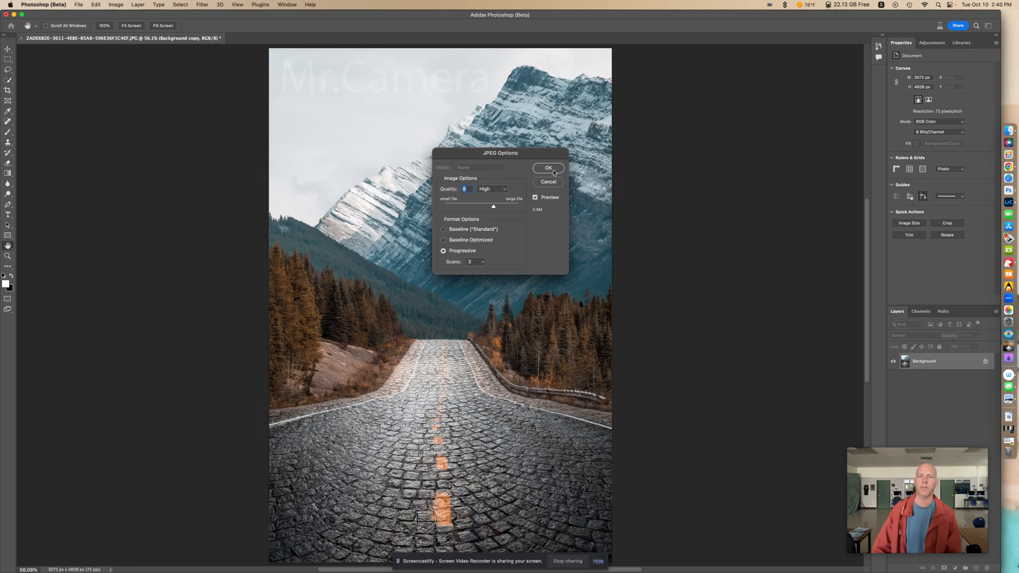
click(548, 168)
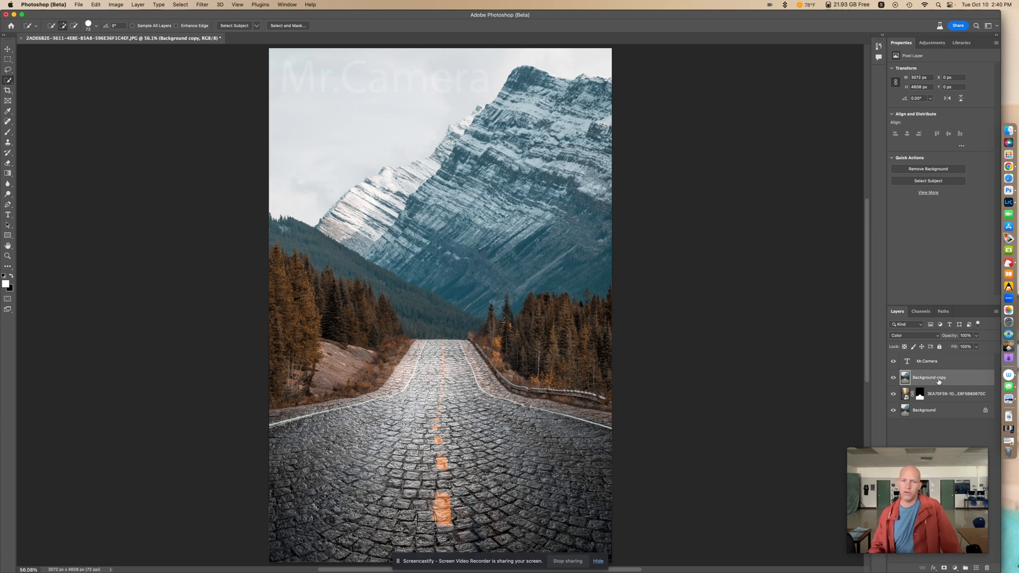
click(909, 336)
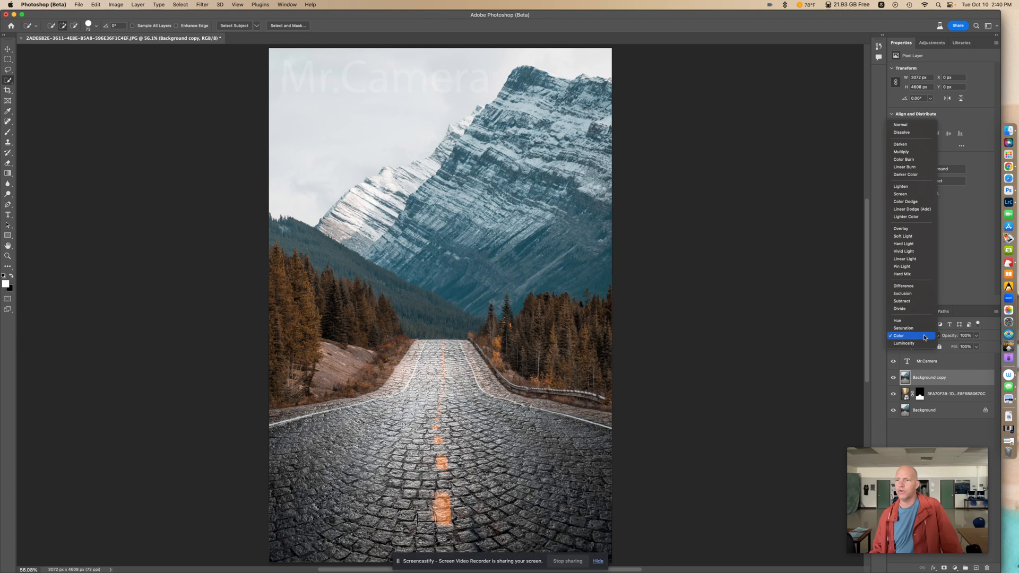
click(900, 336)
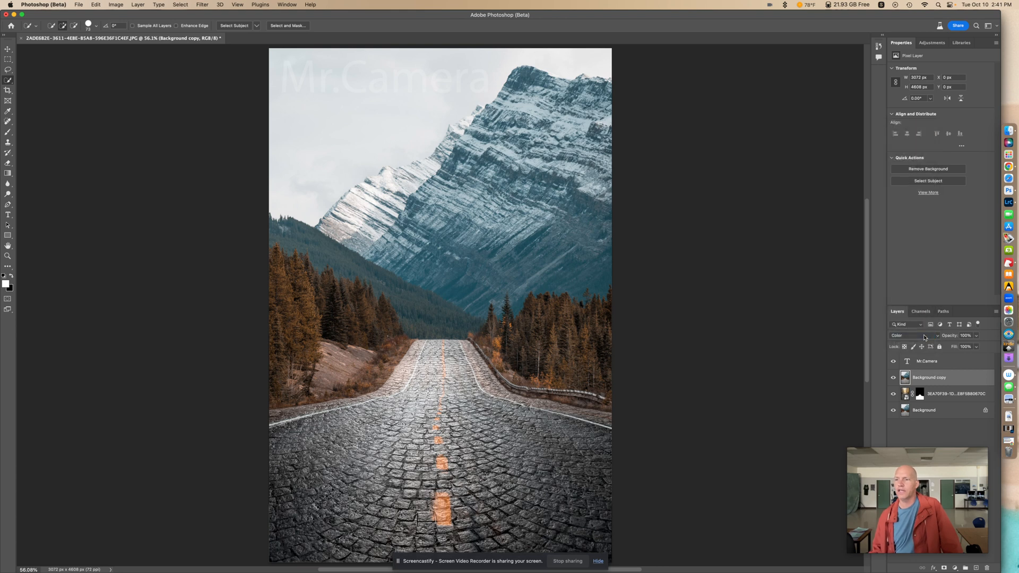
mouse_move(928, 335)
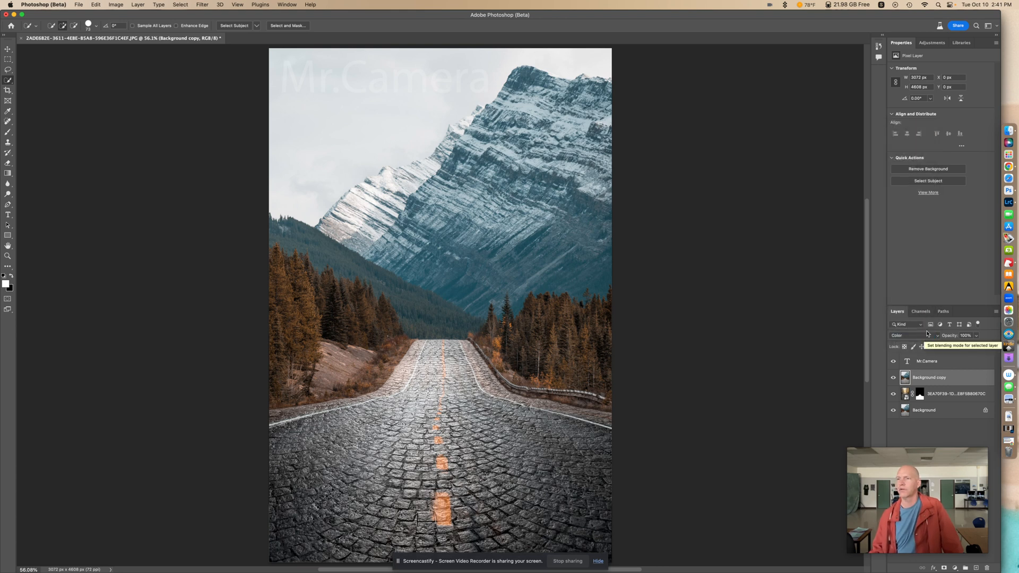